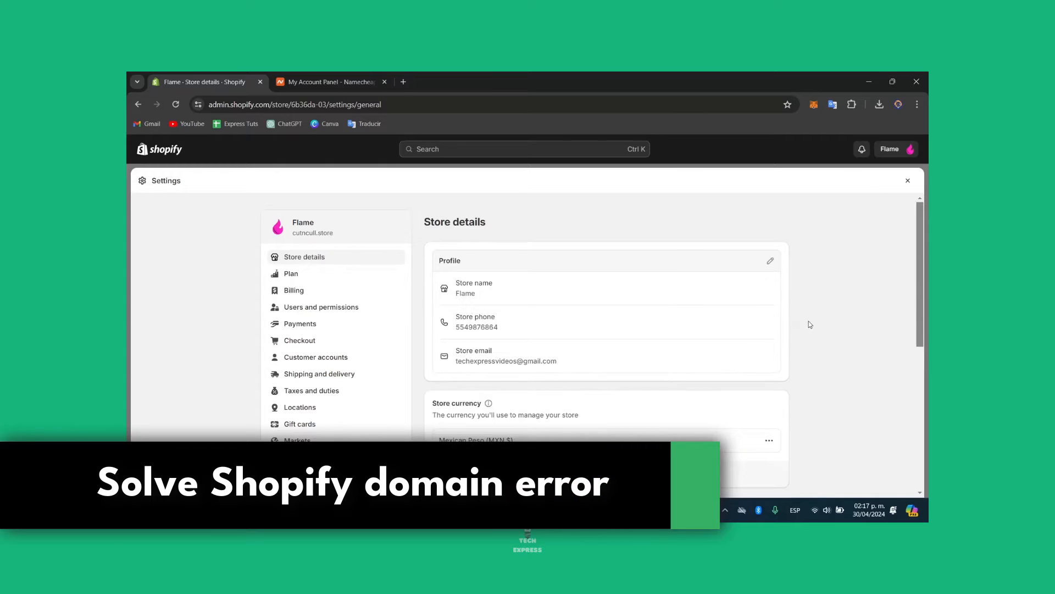
mouse_move(355, 341)
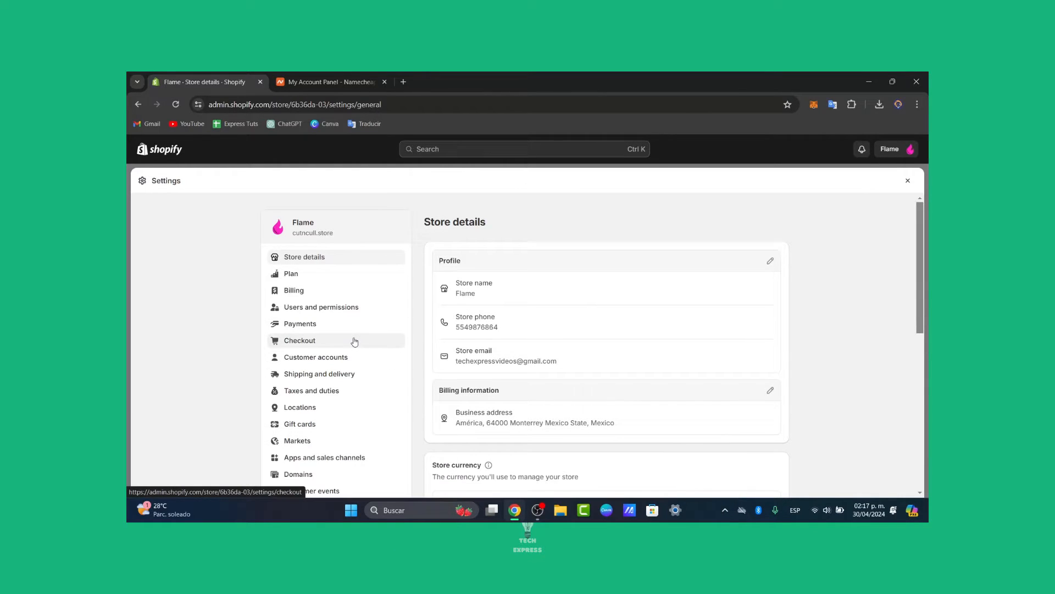
- View the Checkout settings, then leave Settings for the admin Home dashboard
click(299, 339)
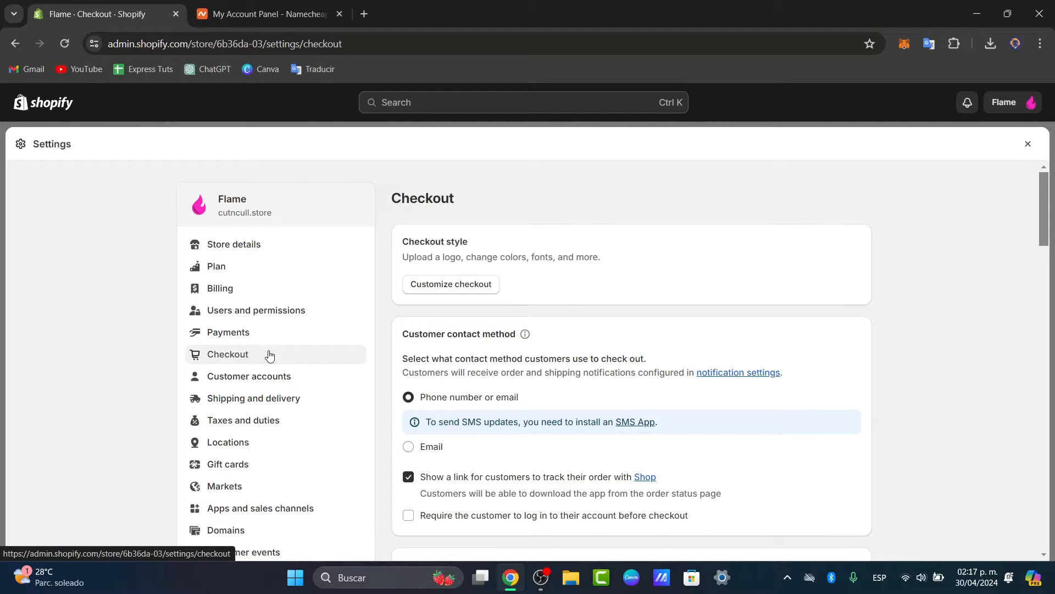
mouse_move(505, 211)
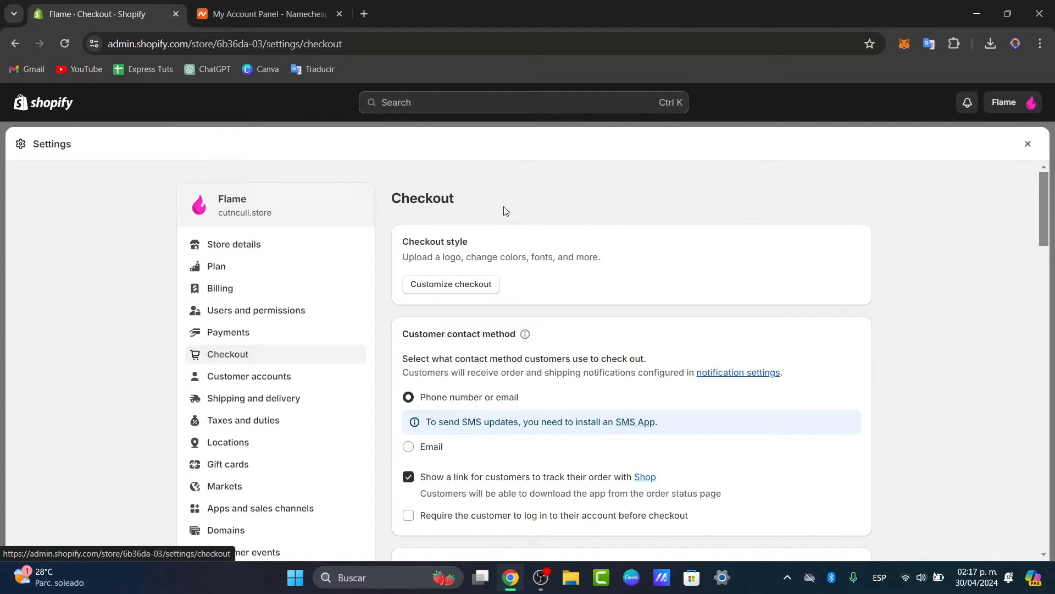
click(1028, 143)
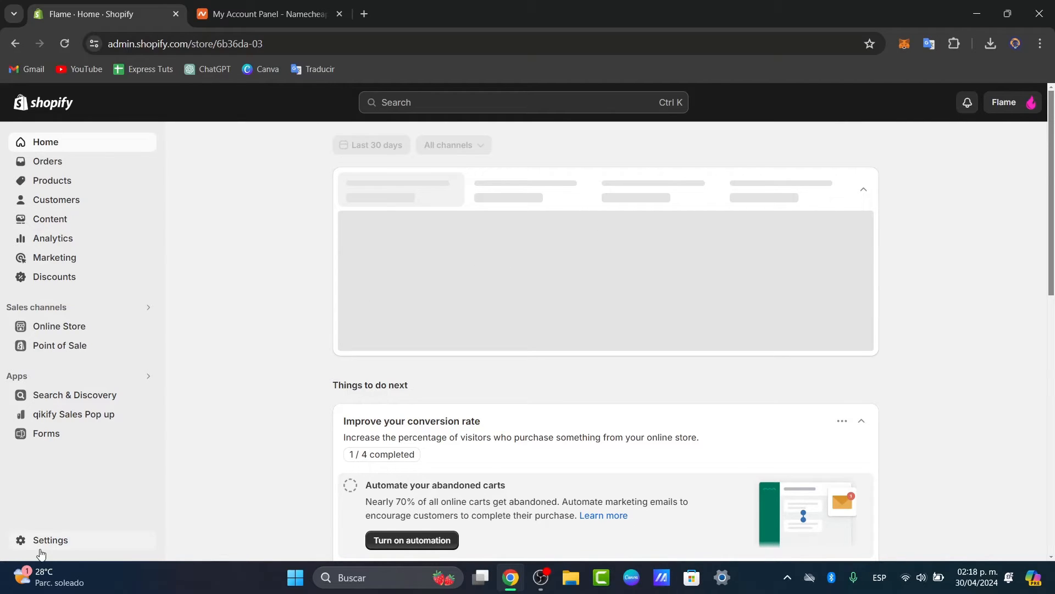
- Go to Settings > Domains to see connected domains and the pending flames.com verification
click(50, 539)
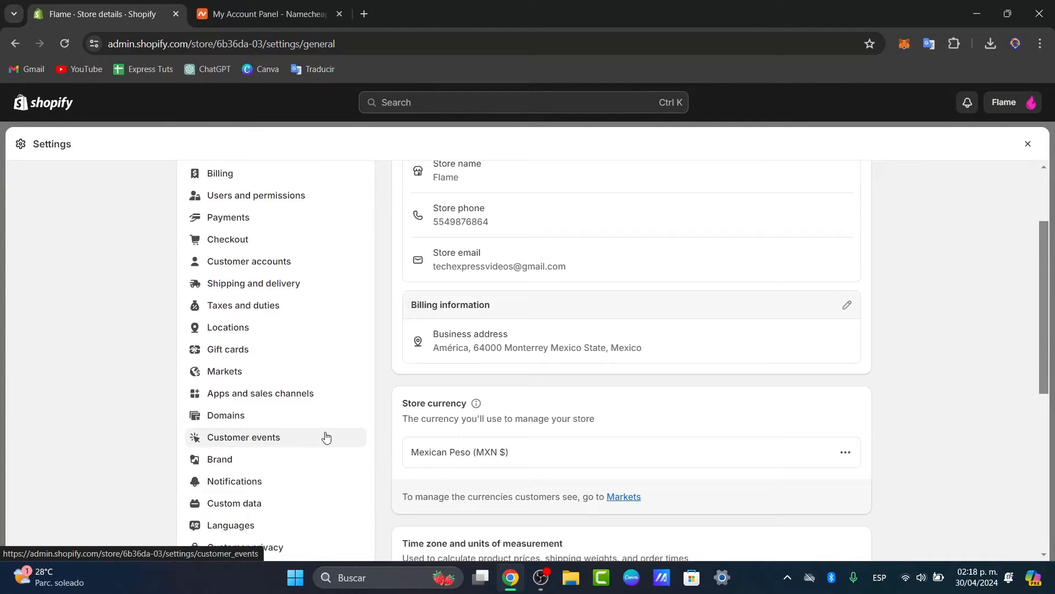
click(225, 414)
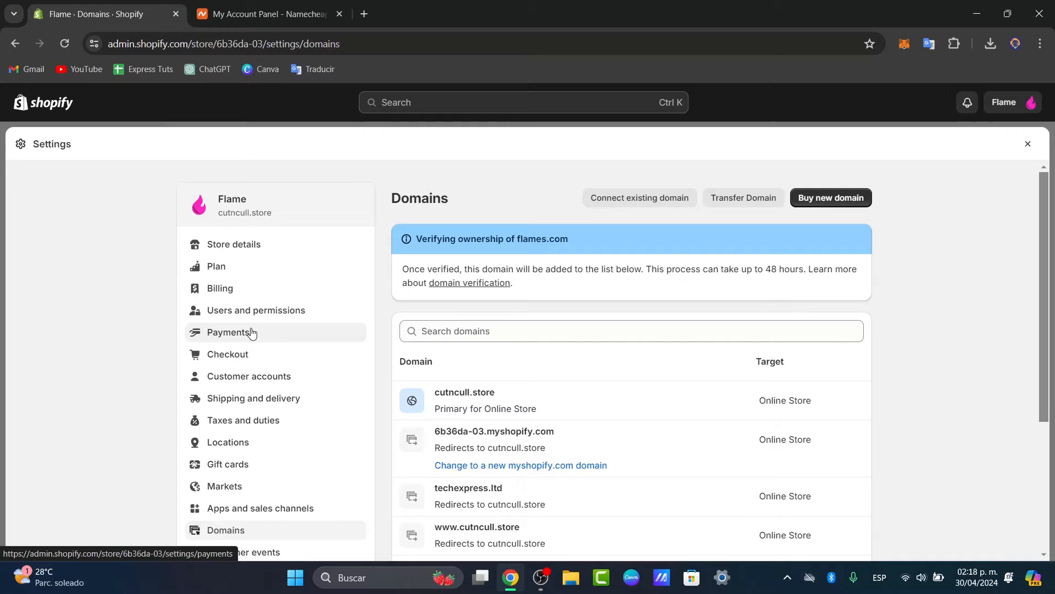
mouse_move(574, 404)
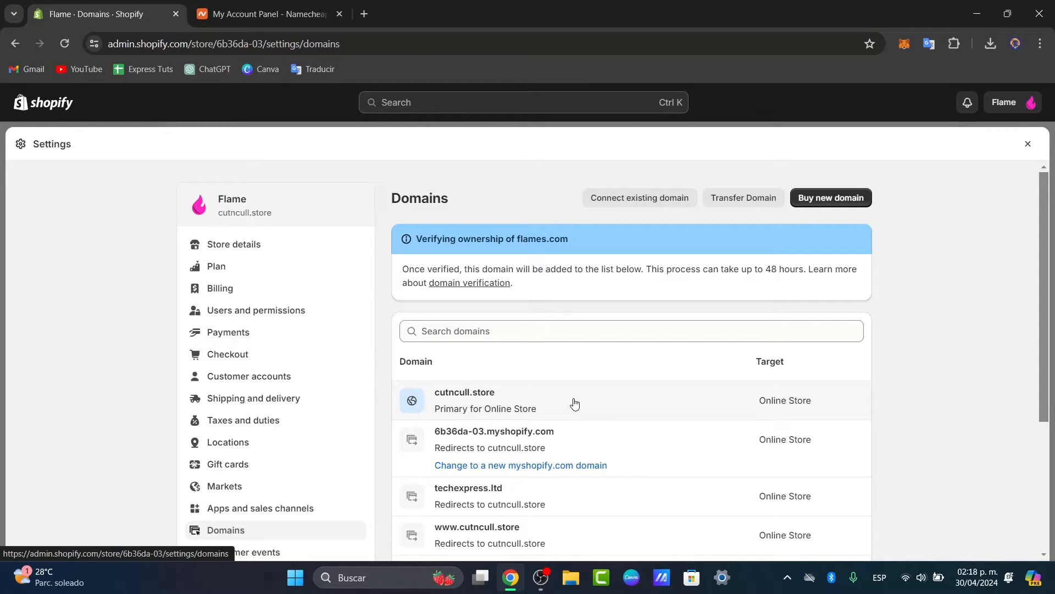
- Review the domain type options for cutncull.store and keep it as the primary domain
click(464, 391)
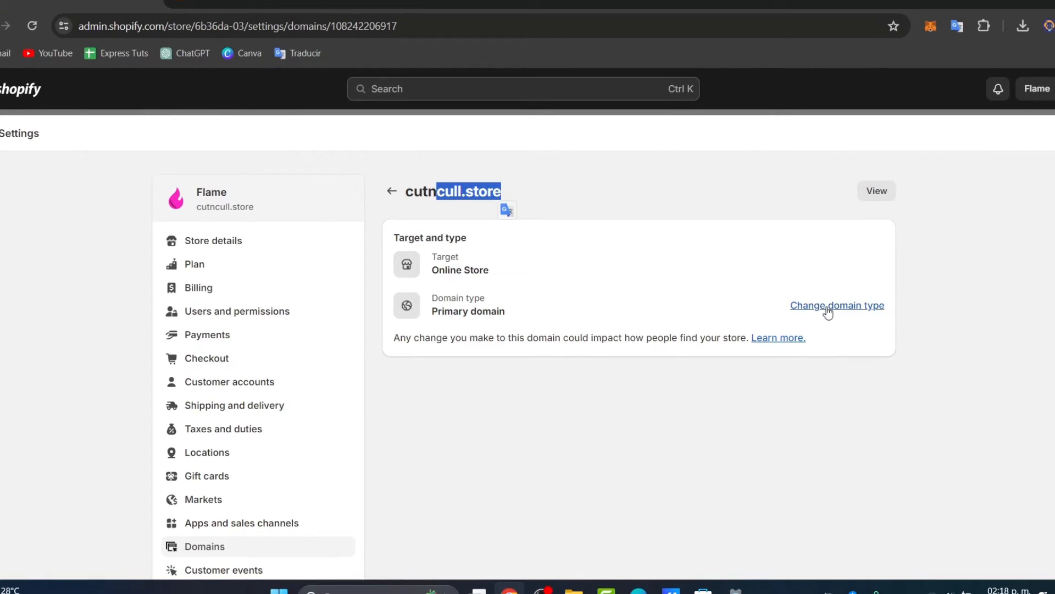
click(837, 304)
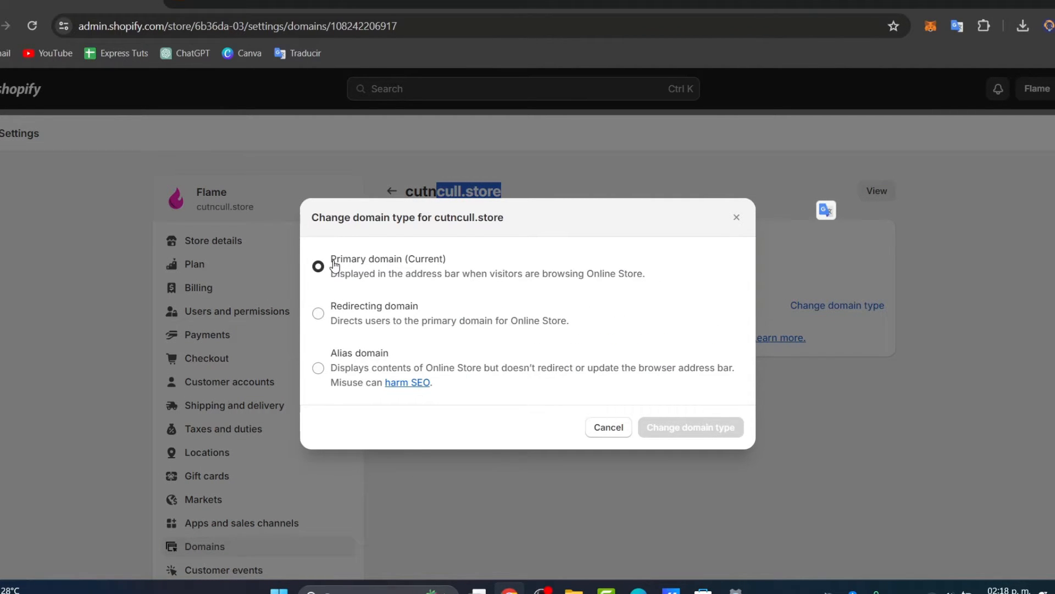
double_click(387, 258)
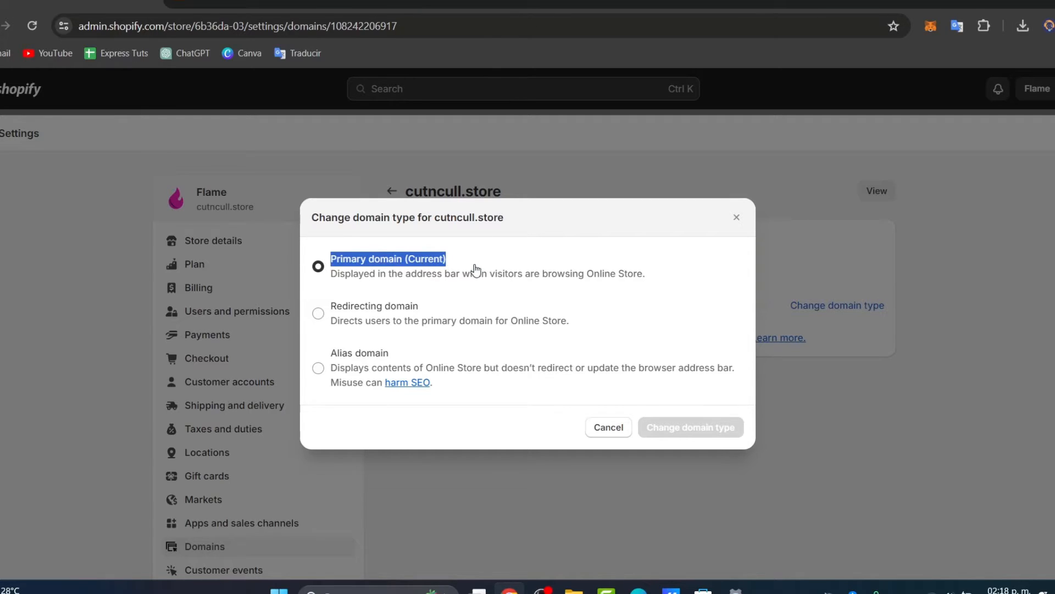
mouse_move(747, 257)
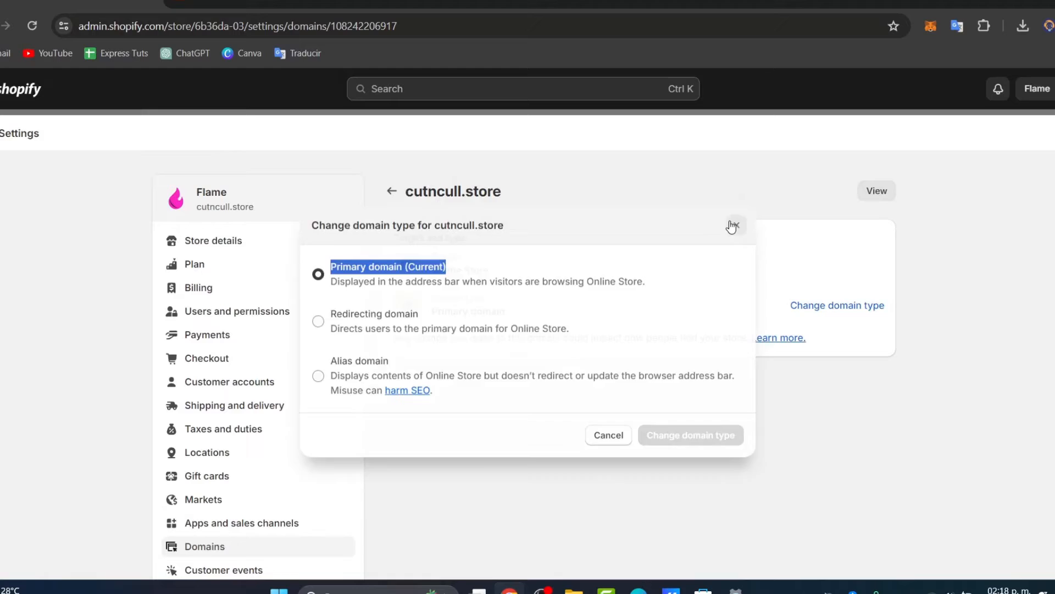
click(732, 225)
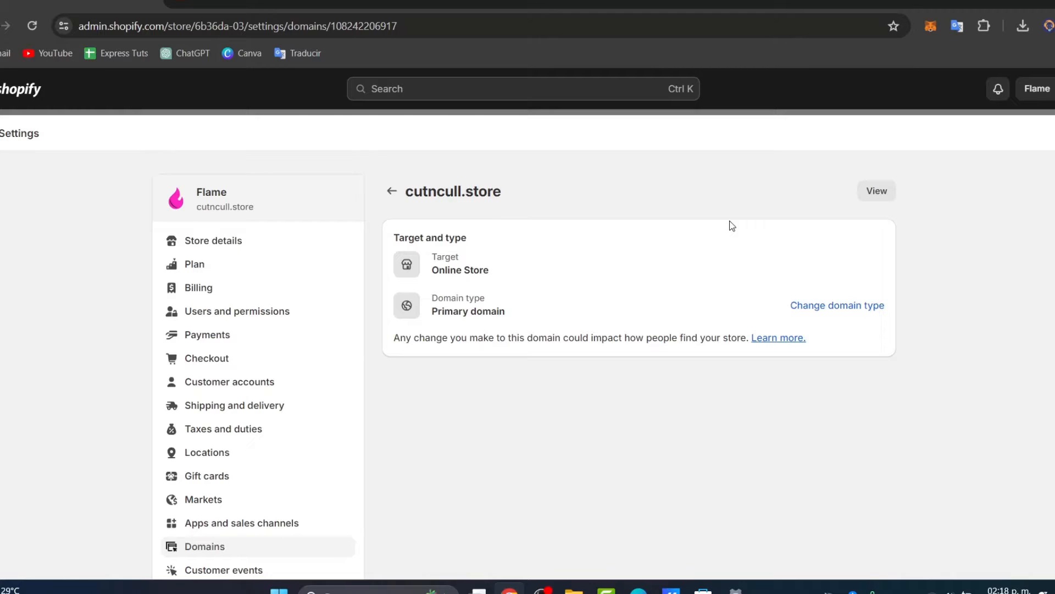
mouse_move(727, 316)
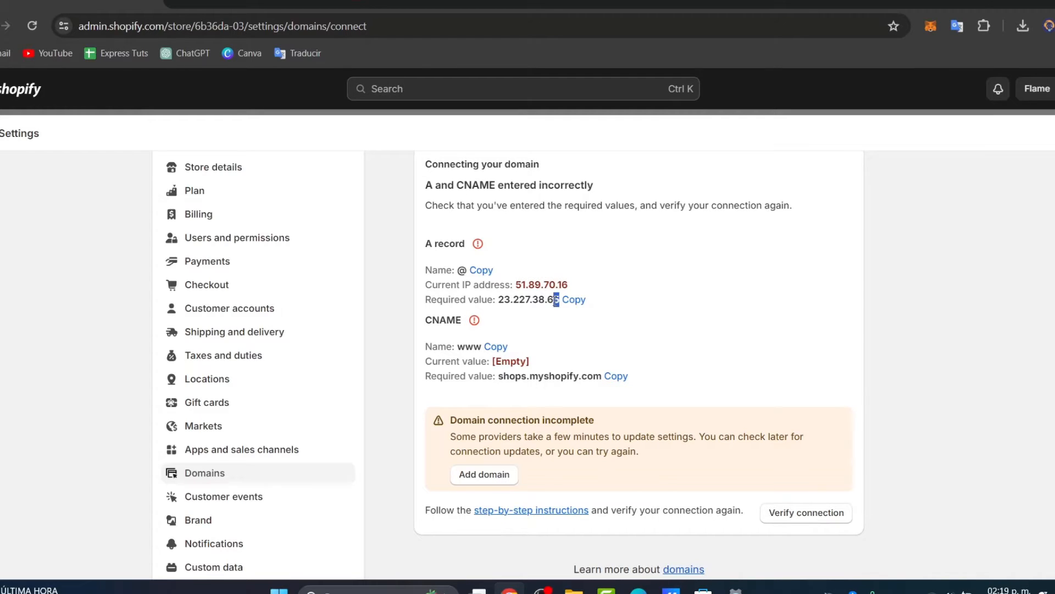
- Select the required A record IP and the CNAME value shops.myshopify.com on the connection check
double_click(529, 299)
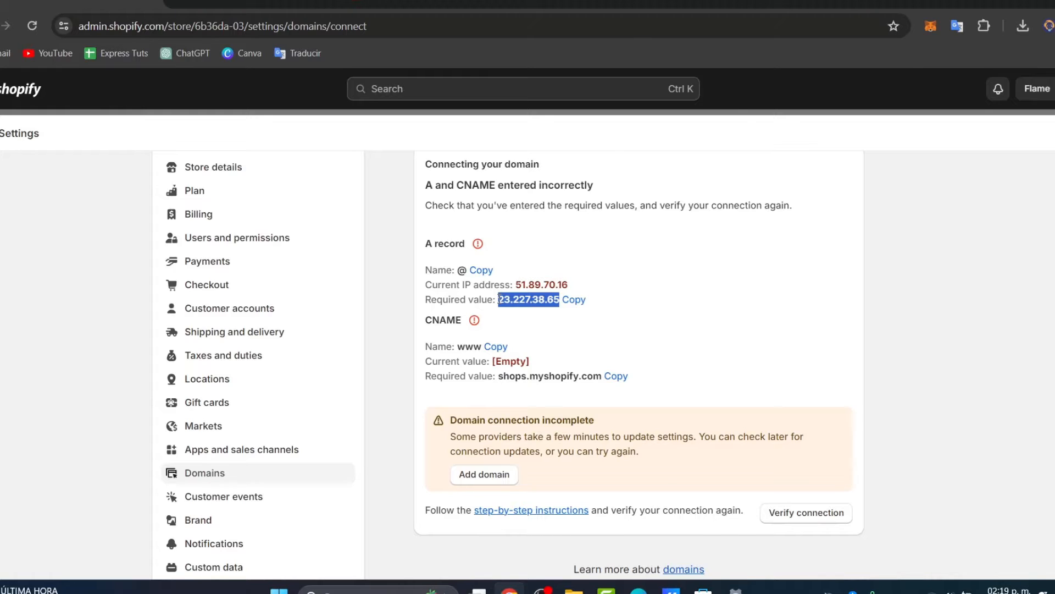
double_click(546, 376)
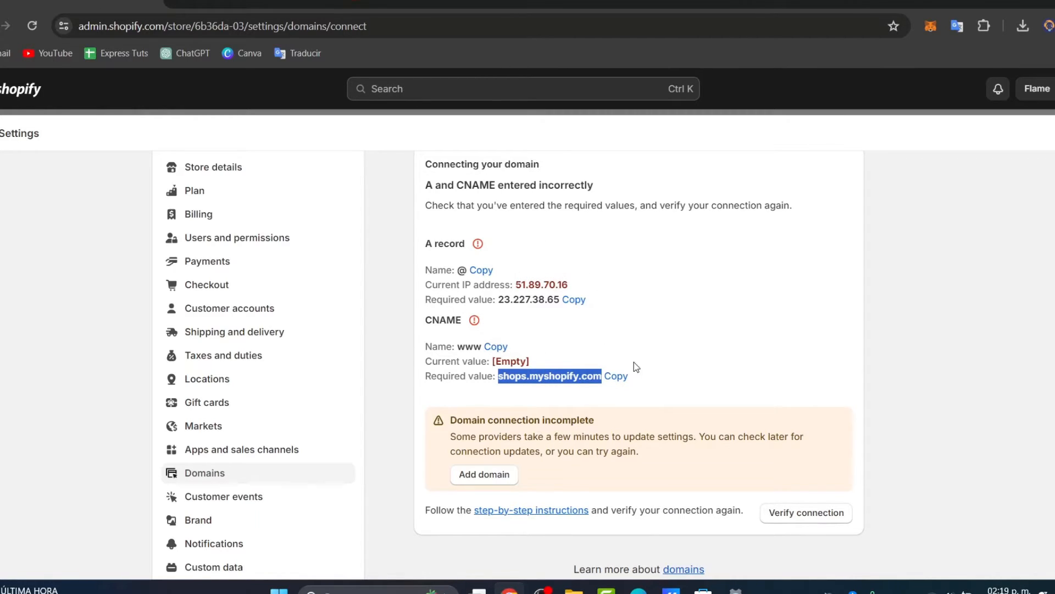
- Switch to Namecheap and open the cutncull.store control panel from Recently Active
click(222, 26)
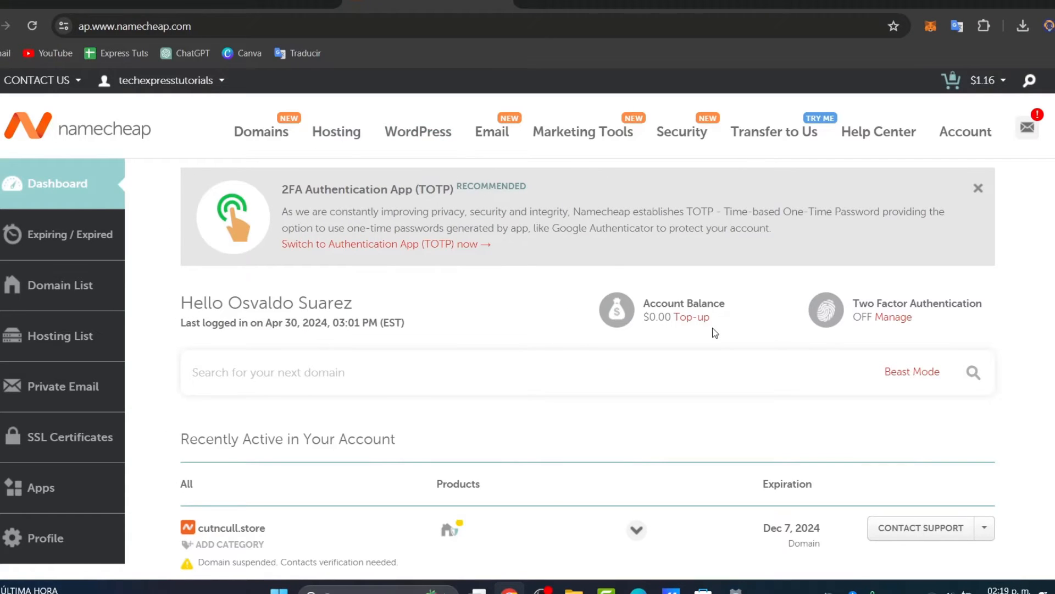
scroll(down, 3)
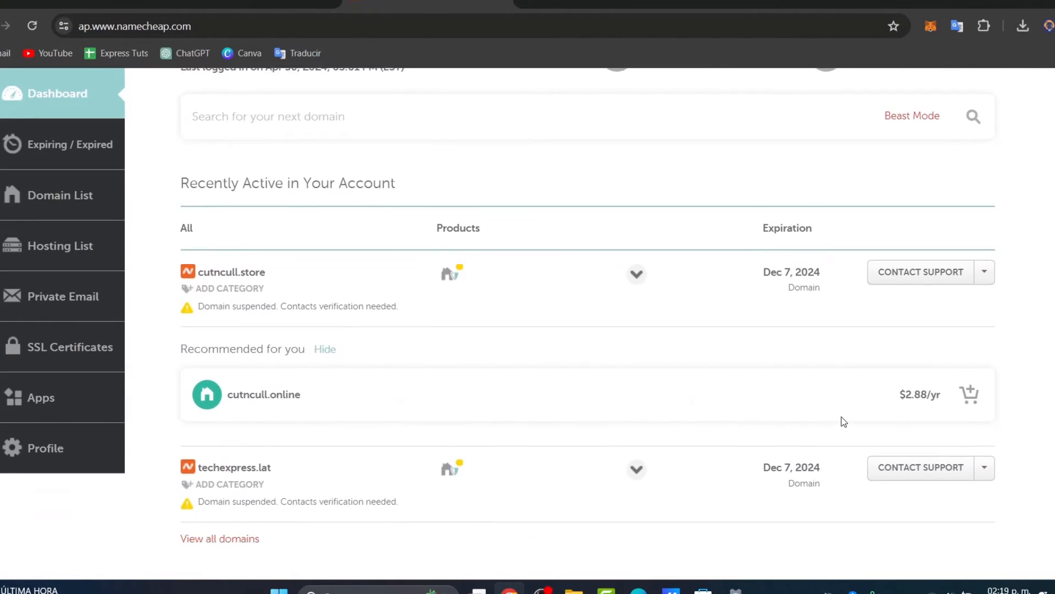
scroll(up, 3)
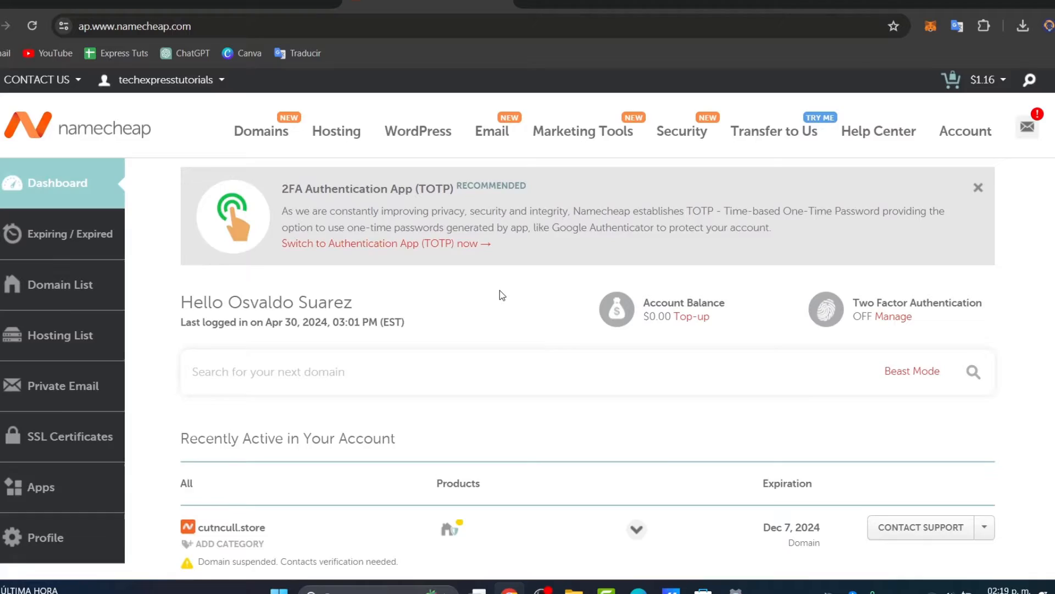
scroll(down, 3)
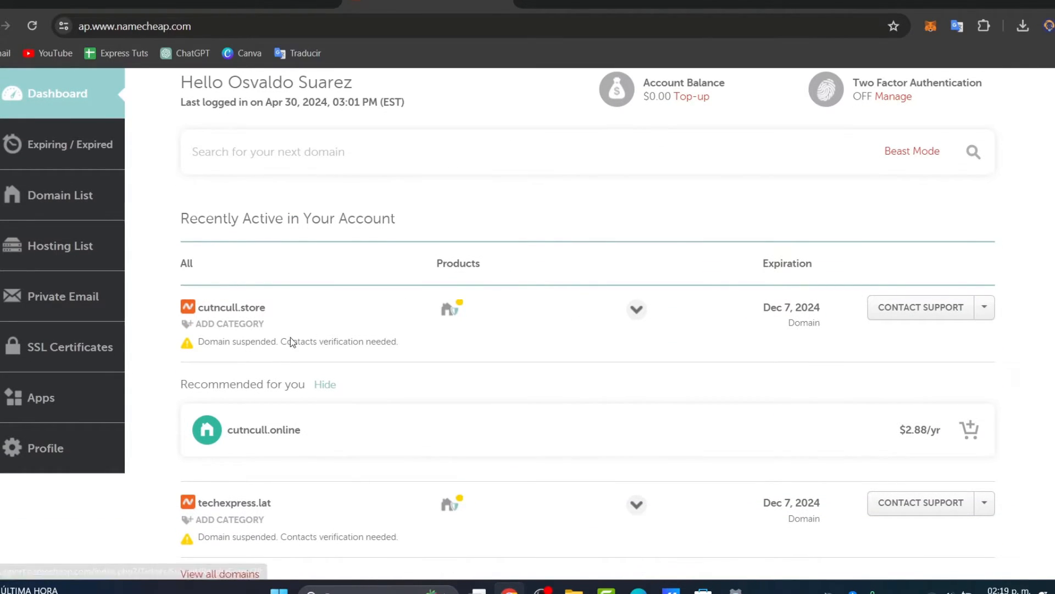
click(232, 307)
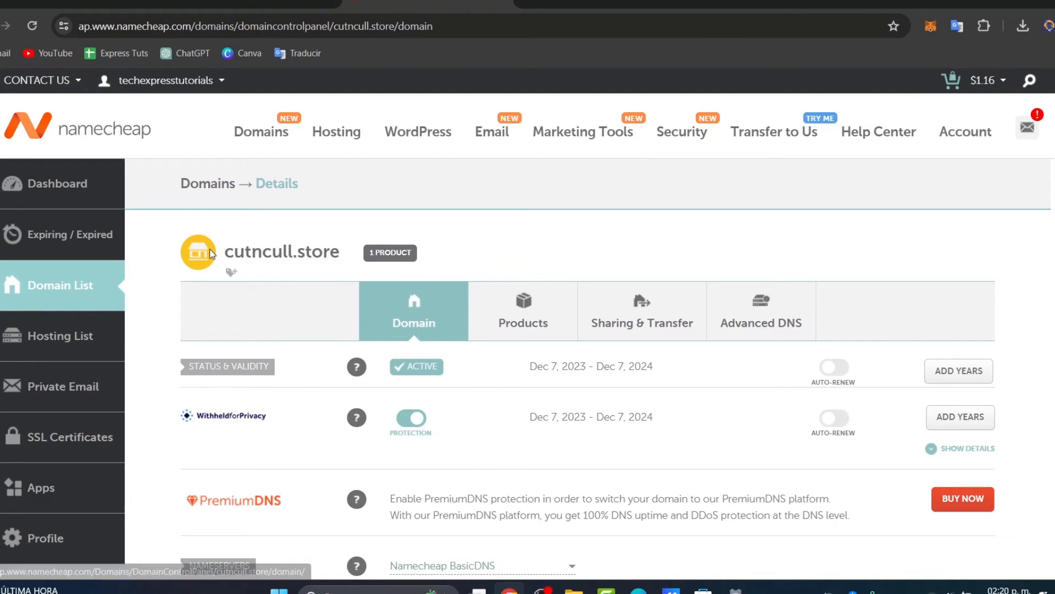
- Show Advanced DNS host records: A record 23.227.38.65 and www CNAME shops.myshopify.com
click(760, 304)
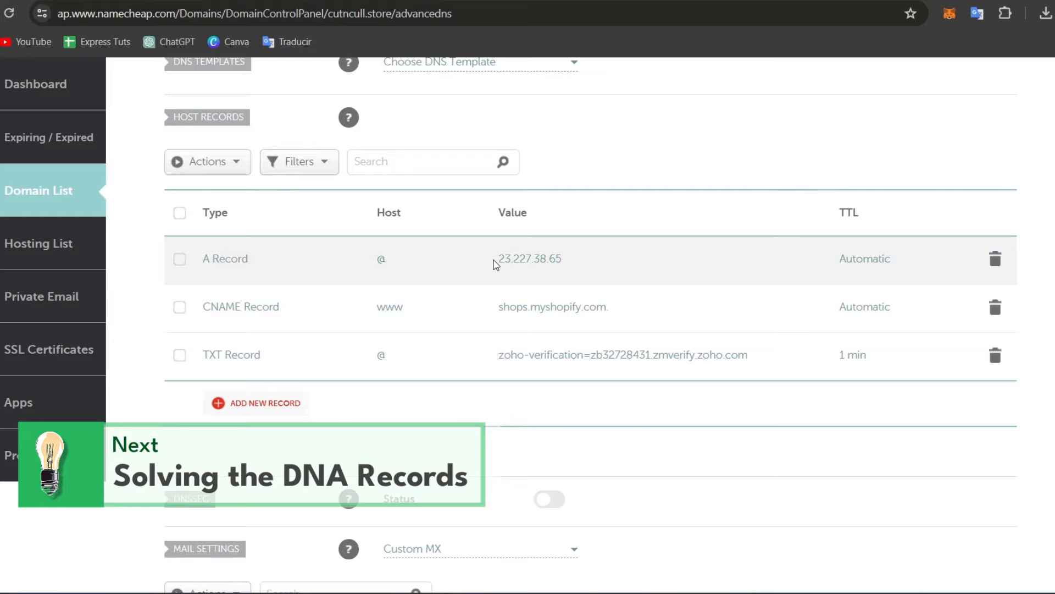
mouse_move(491, 274)
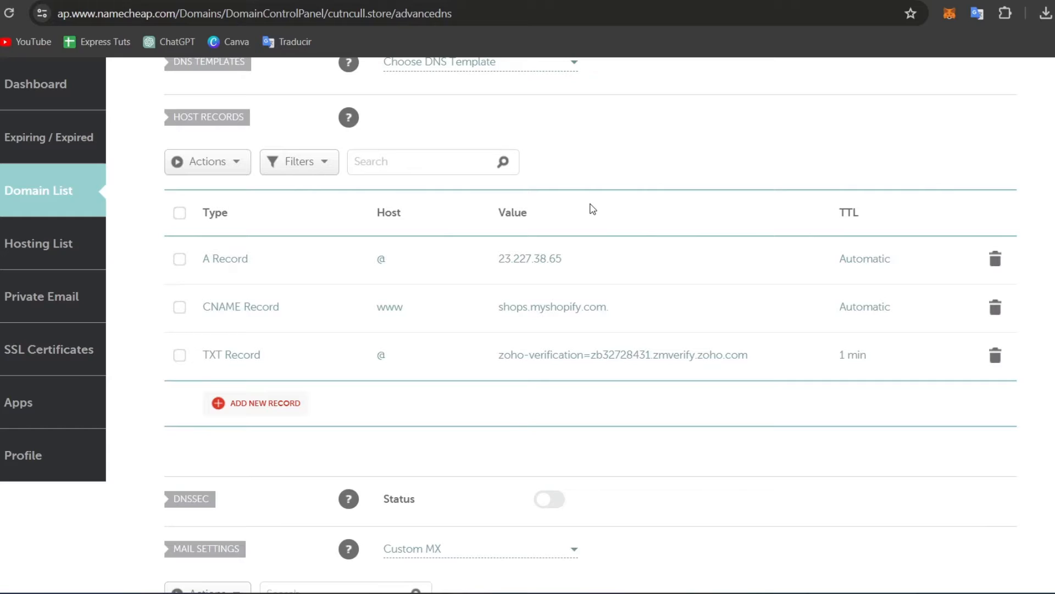
mouse_move(340, 278)
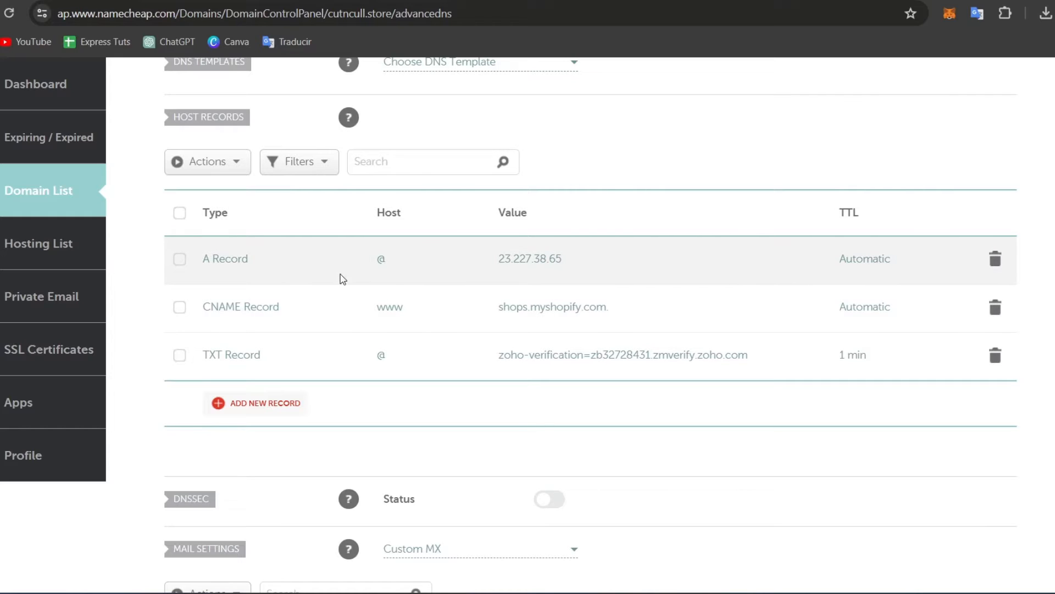
mouse_move(215, 317)
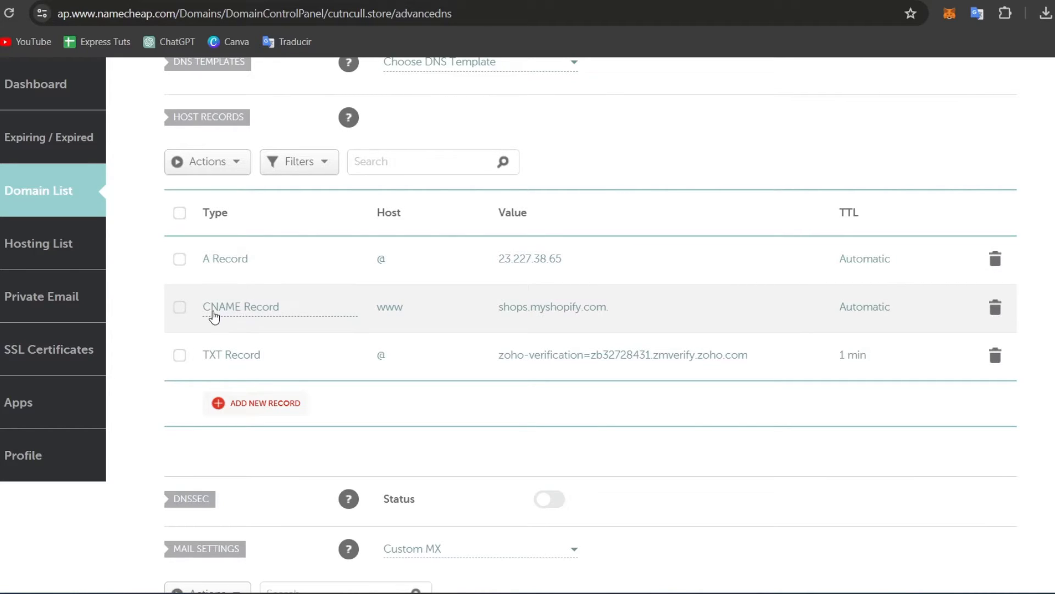
mouse_move(425, 320)
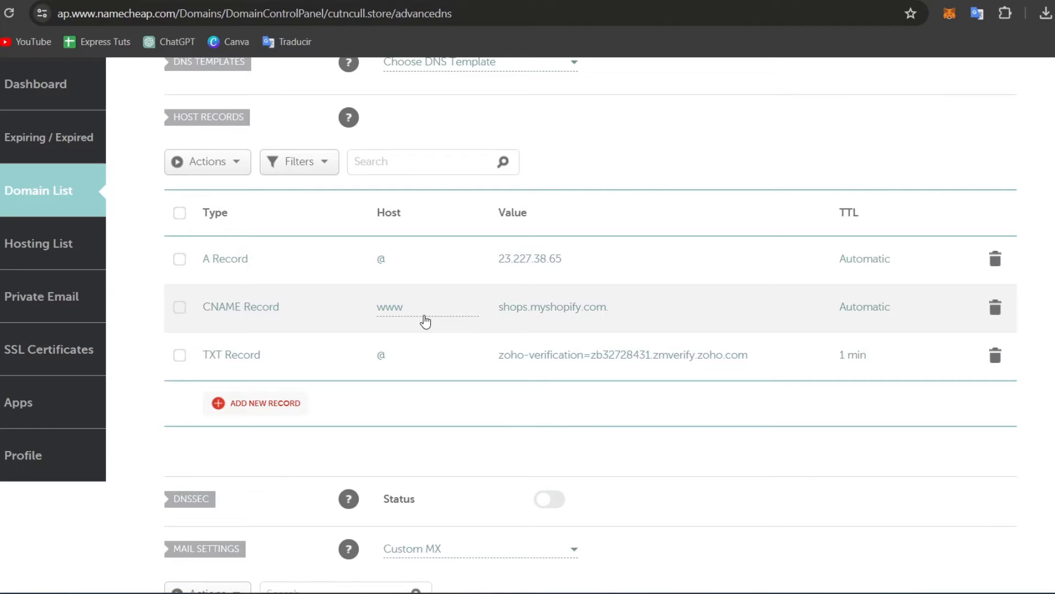
mouse_move(750, 308)
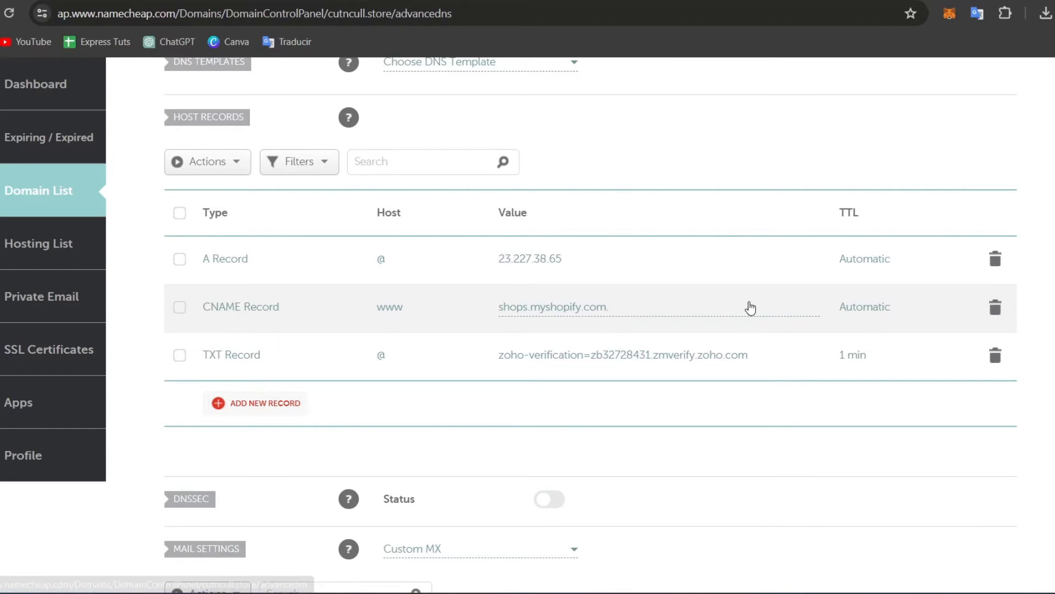
mouse_move(617, 316)
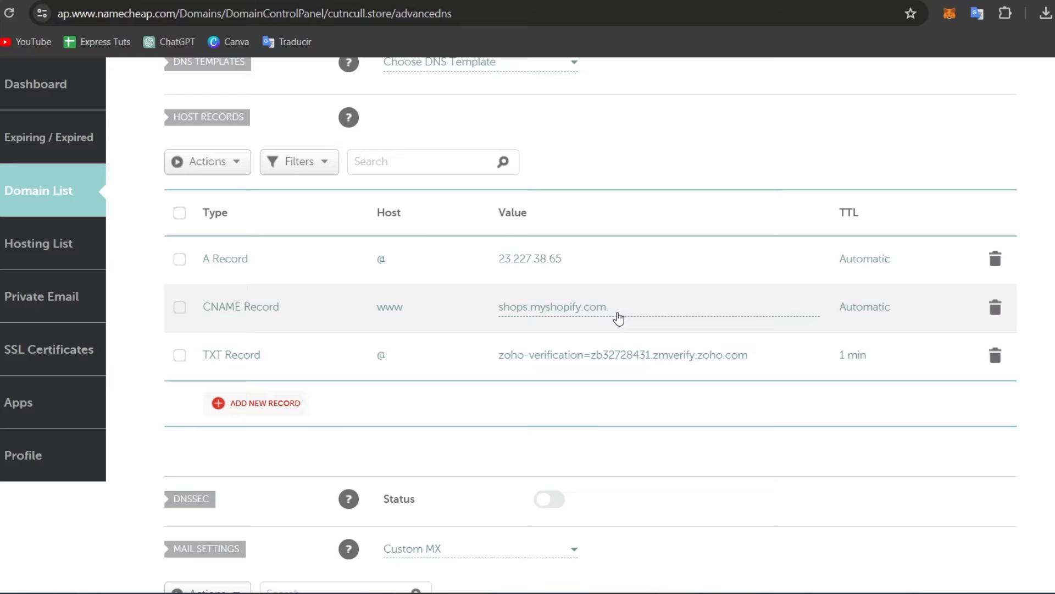
mouse_move(361, 258)
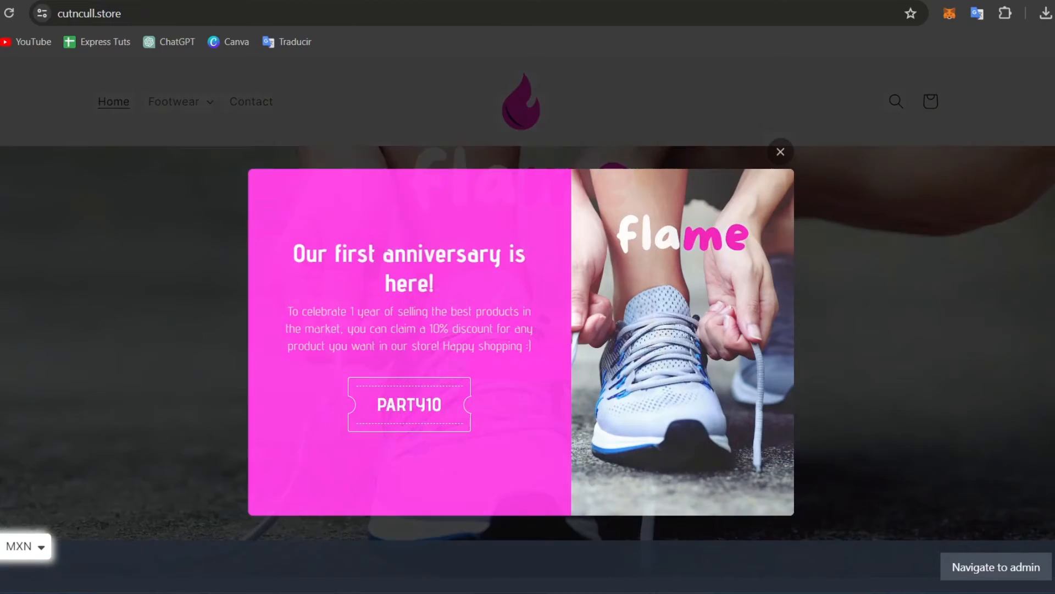
- Rerun Verify connection; A and CNAME records are still reported as entered incorrectly
click(996, 566)
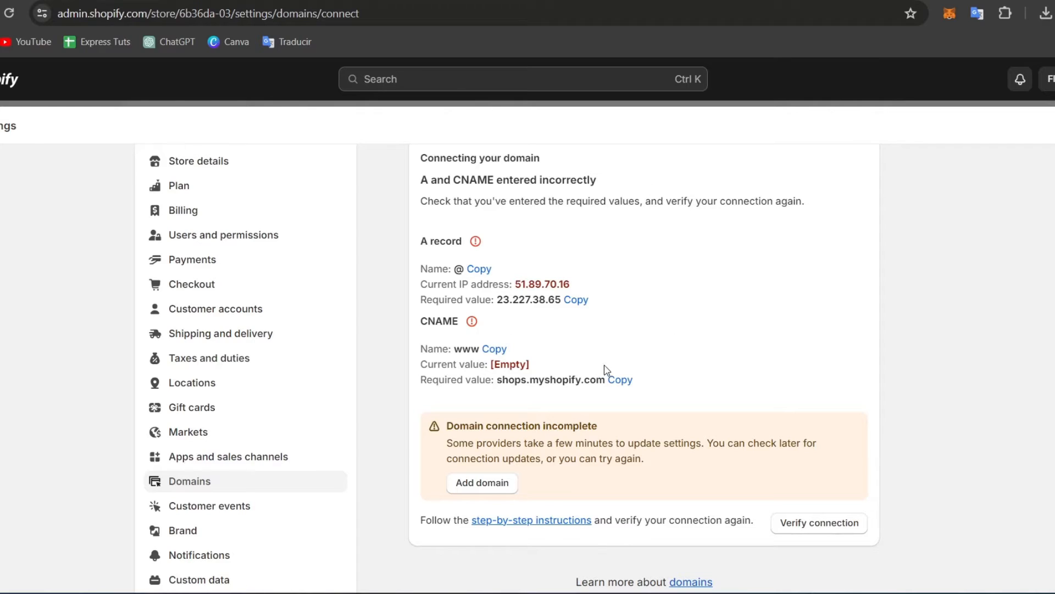
scroll(down, 3)
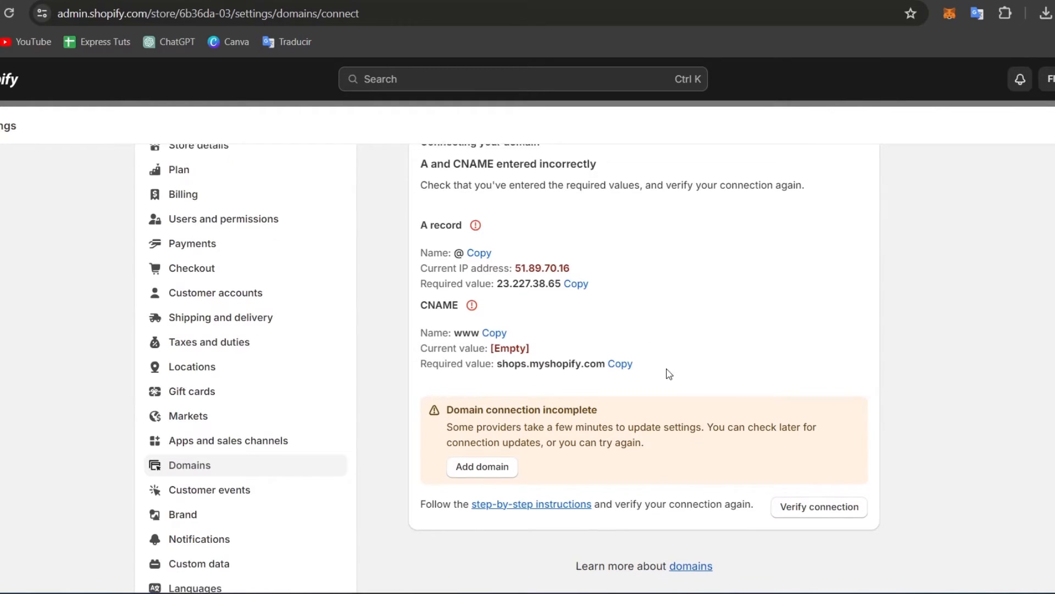
scroll(down, 3)
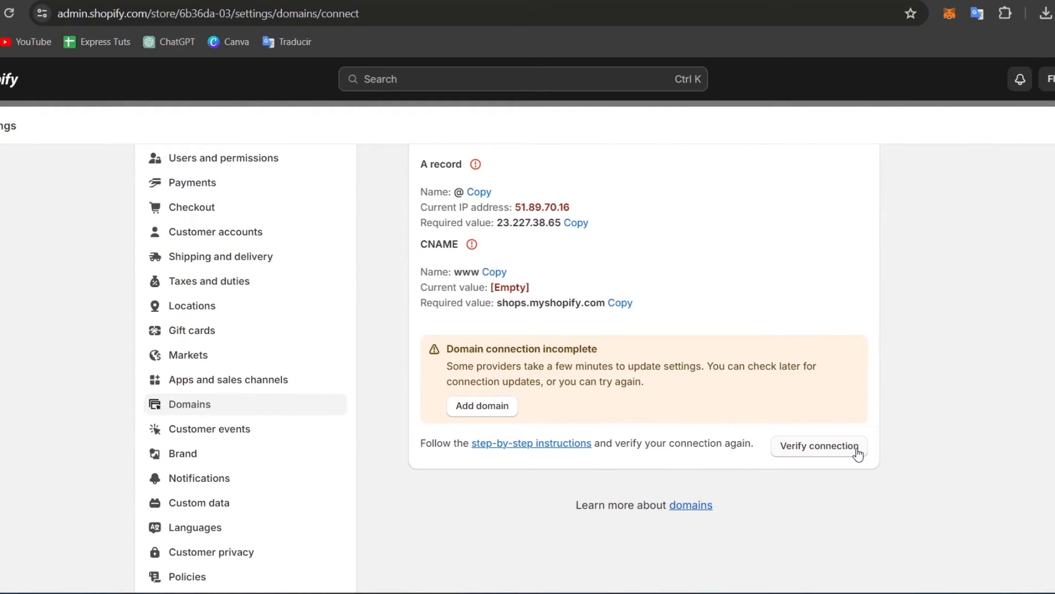
click(818, 445)
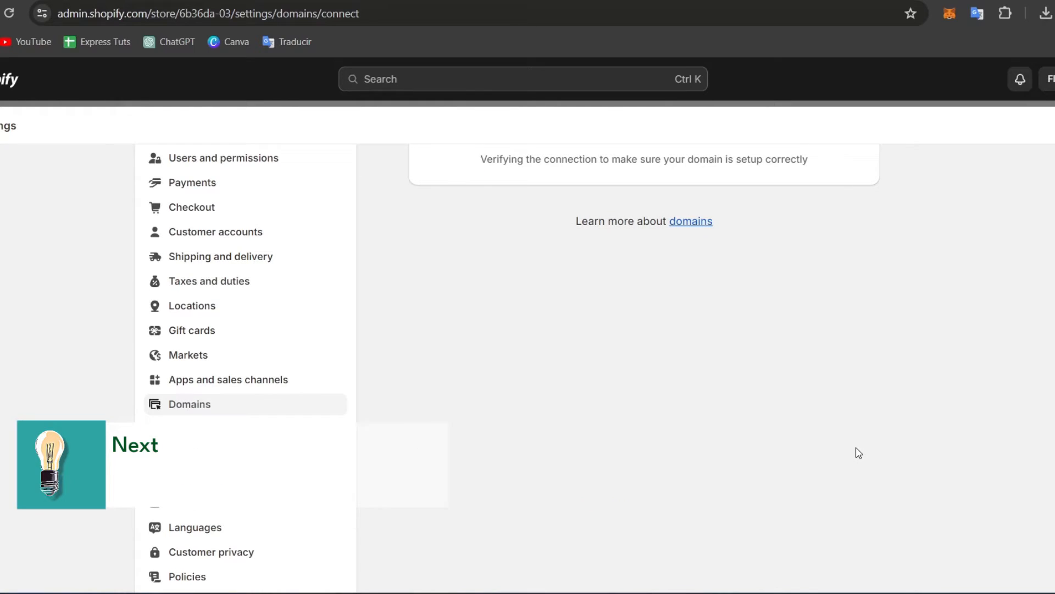
click(817, 445)
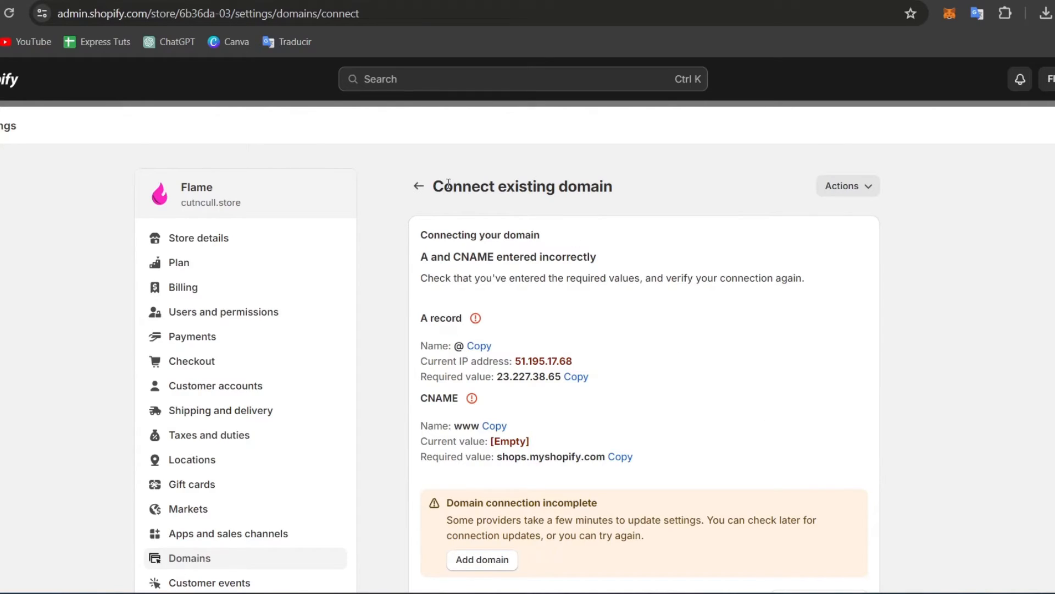
- Review the 6b36da-03.myshopify.com type options, keep it redirecting to cutncull.store, and return to Domains
click(419, 186)
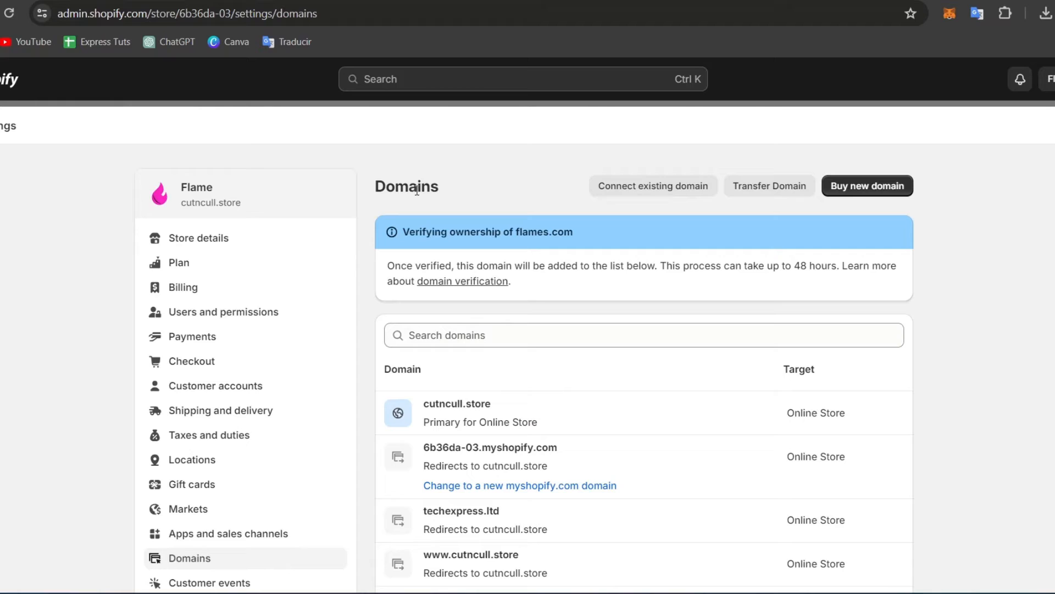
mouse_move(632, 254)
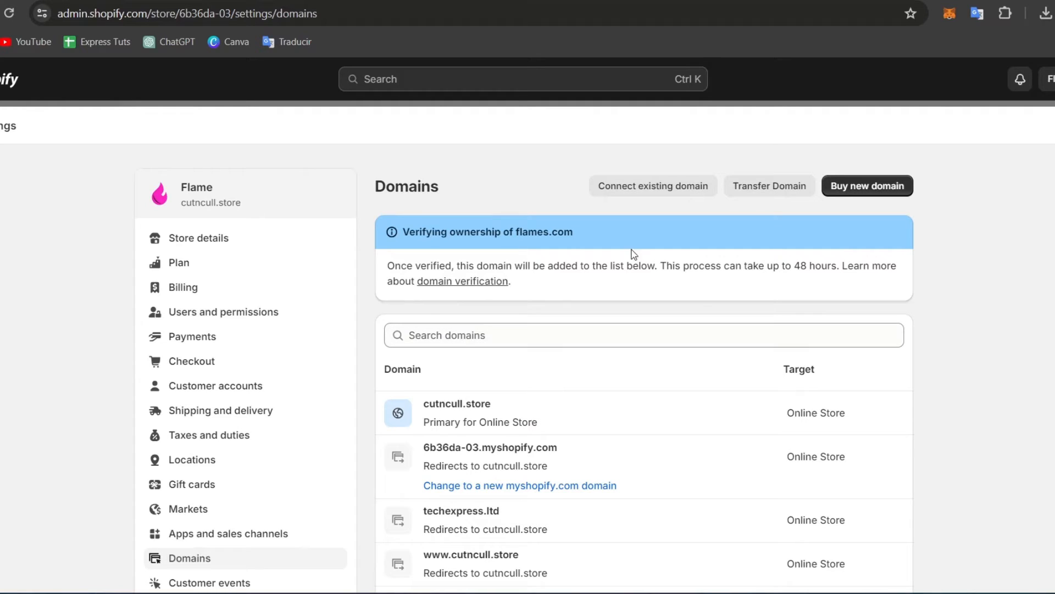
mouse_move(634, 381)
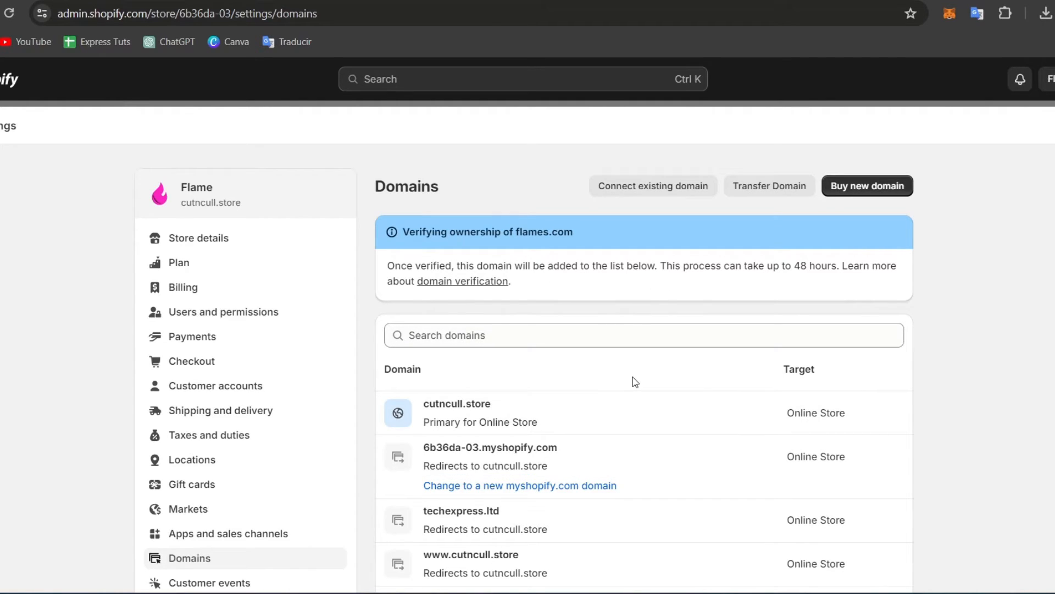
scroll(down, 3)
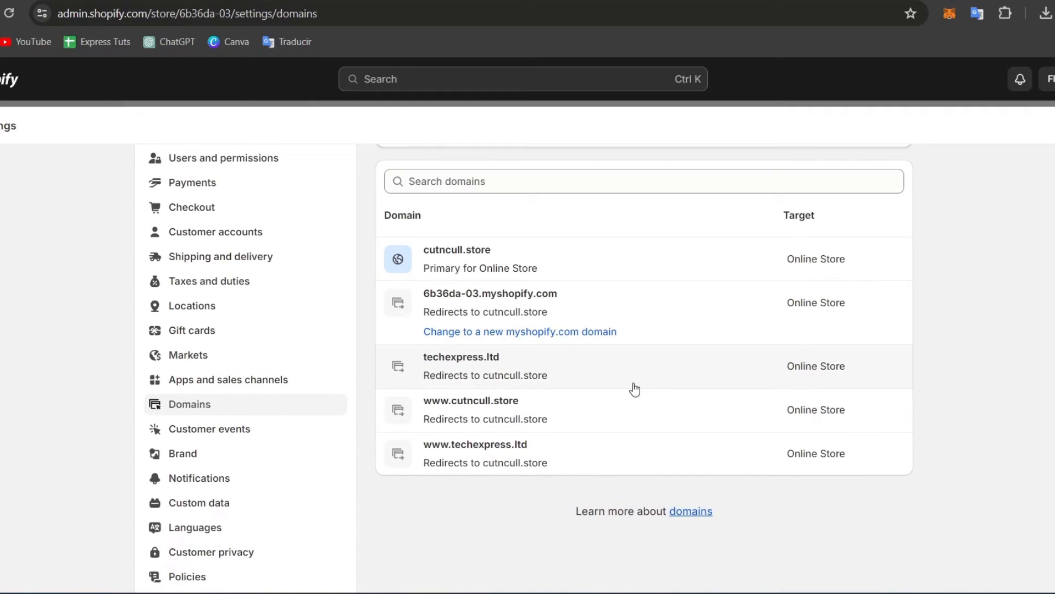
mouse_move(448, 322)
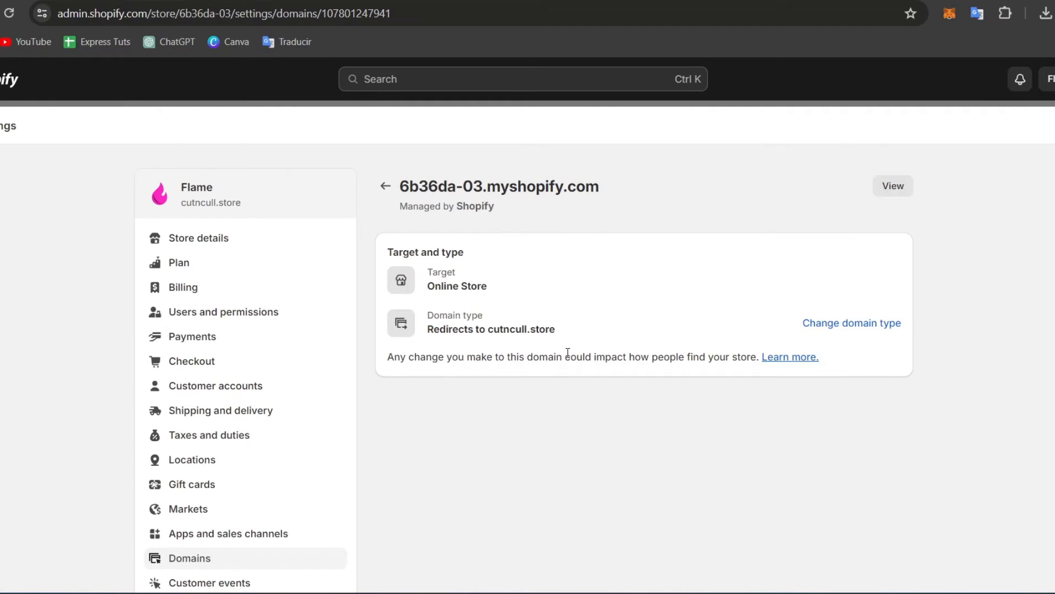
mouse_move(452, 300)
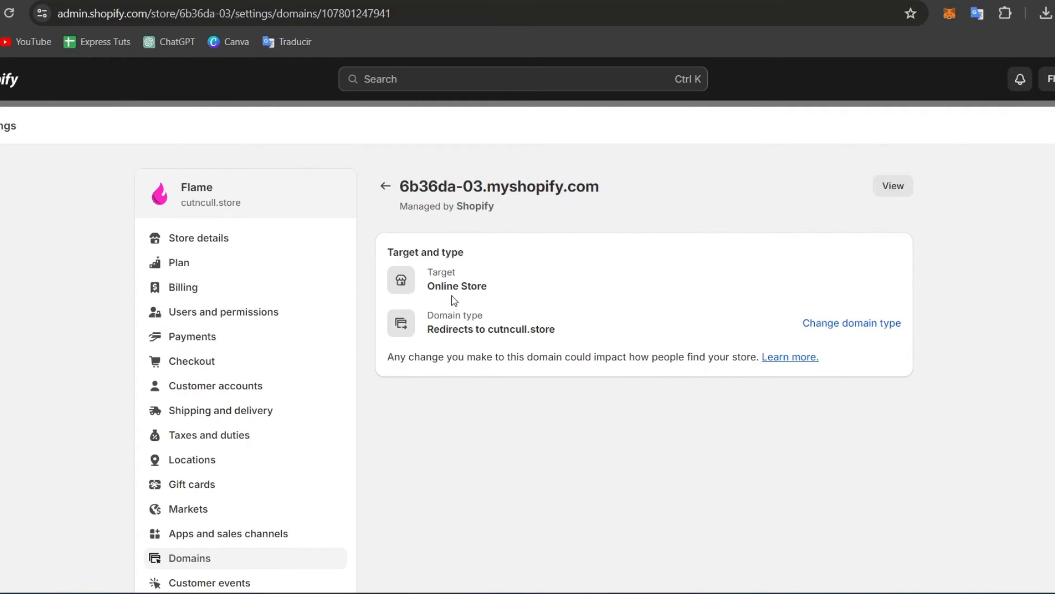
mouse_move(796, 312)
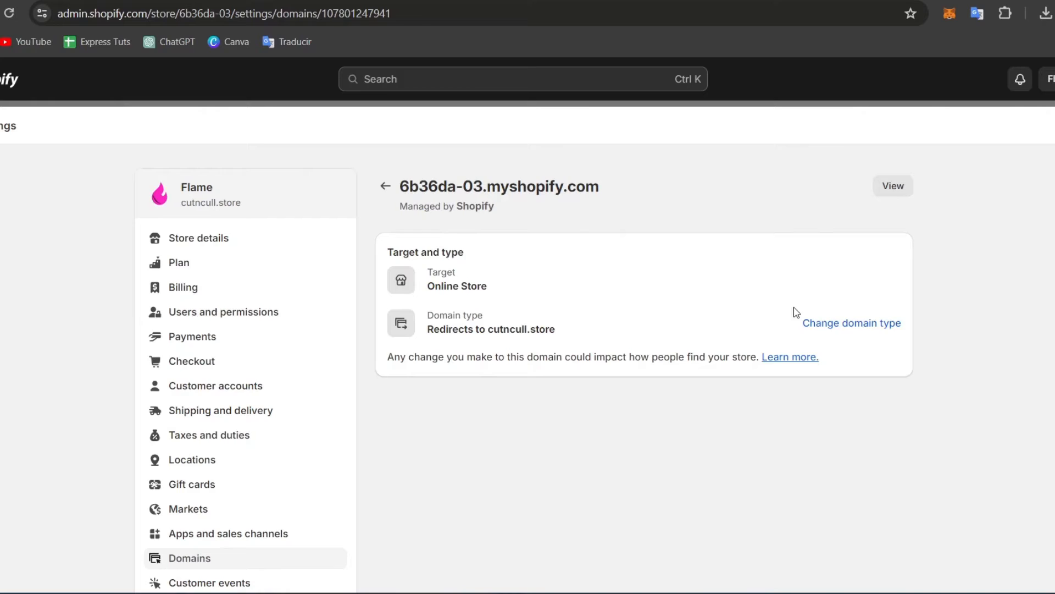
click(851, 324)
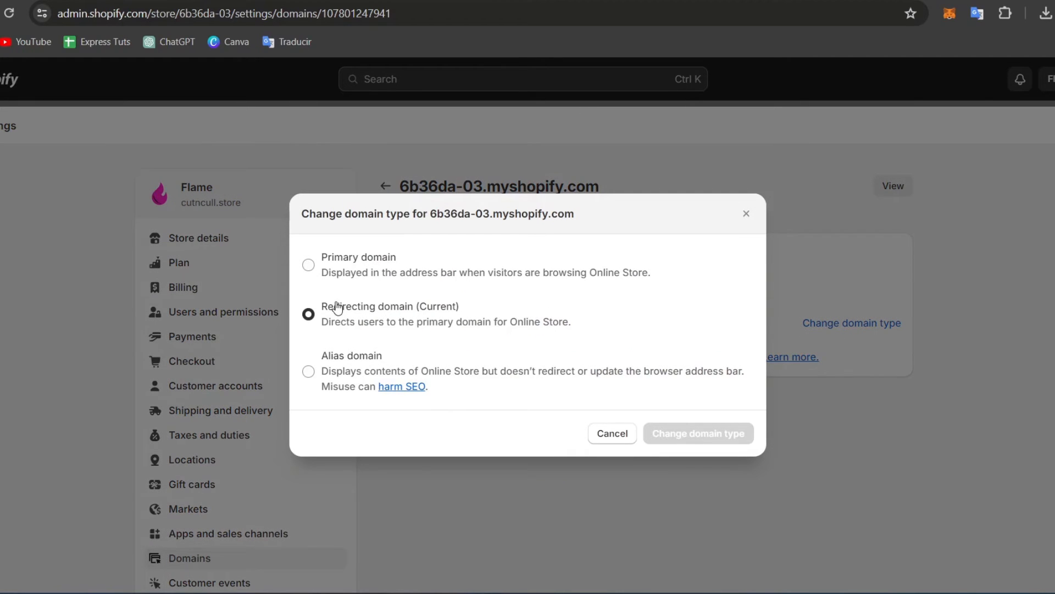
double_click(390, 306)
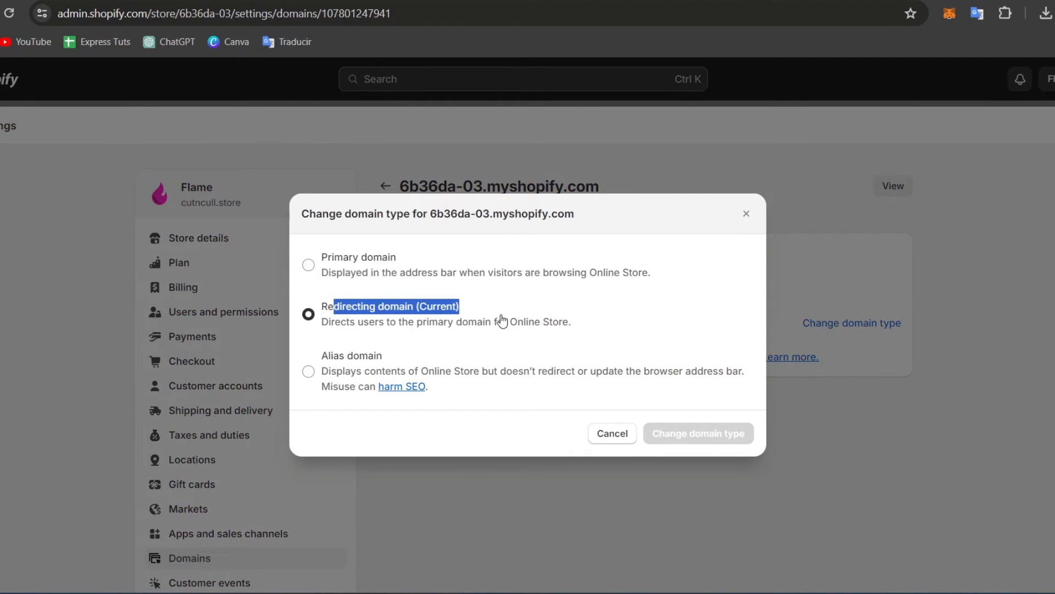
click(611, 433)
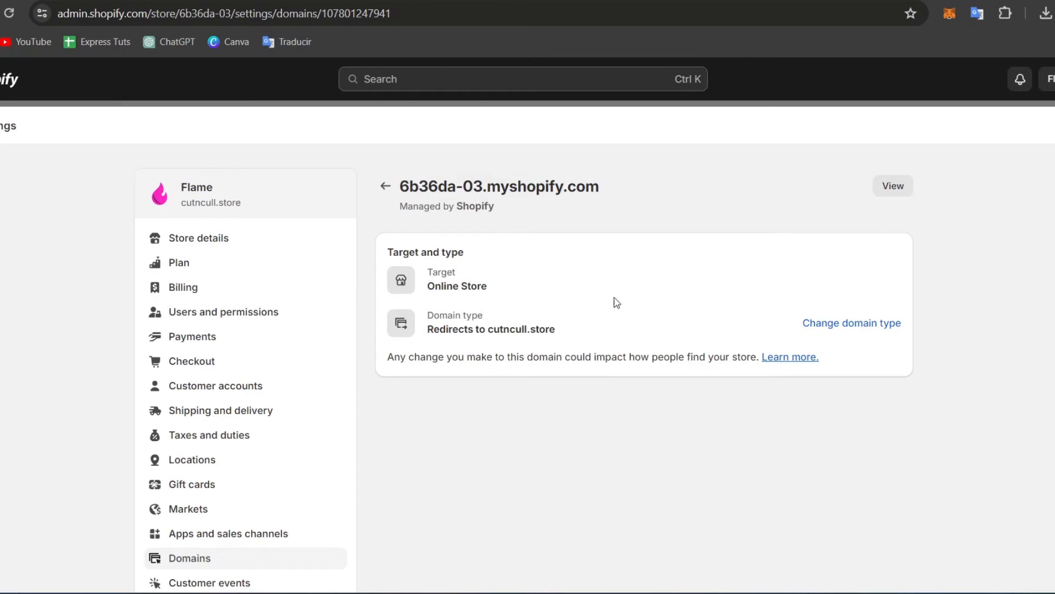
click(385, 186)
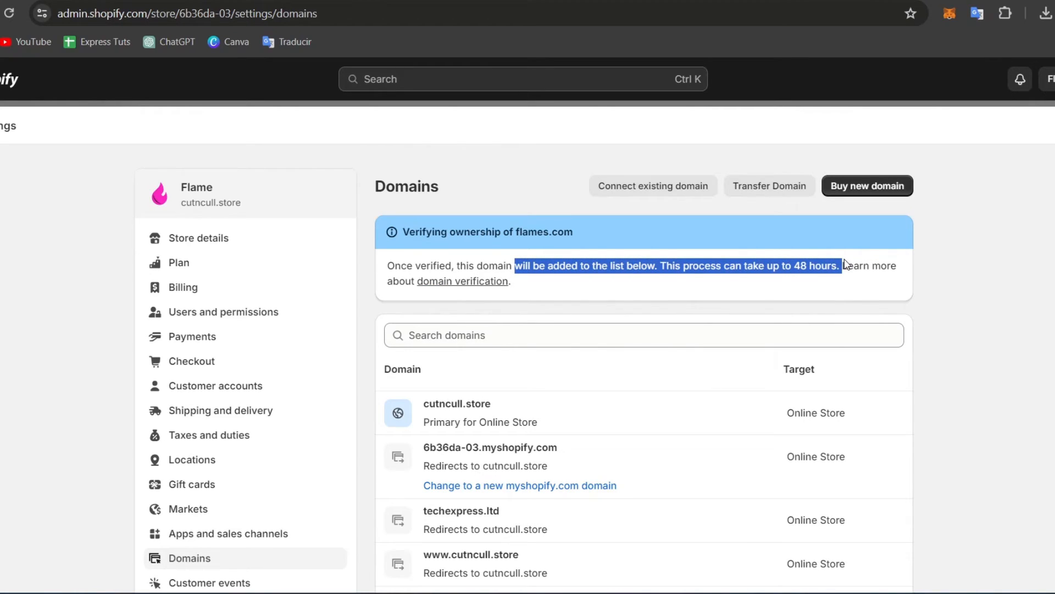
- Open the Help Center from the profile menu and read the assistant's domain-connection steps
click(1048, 79)
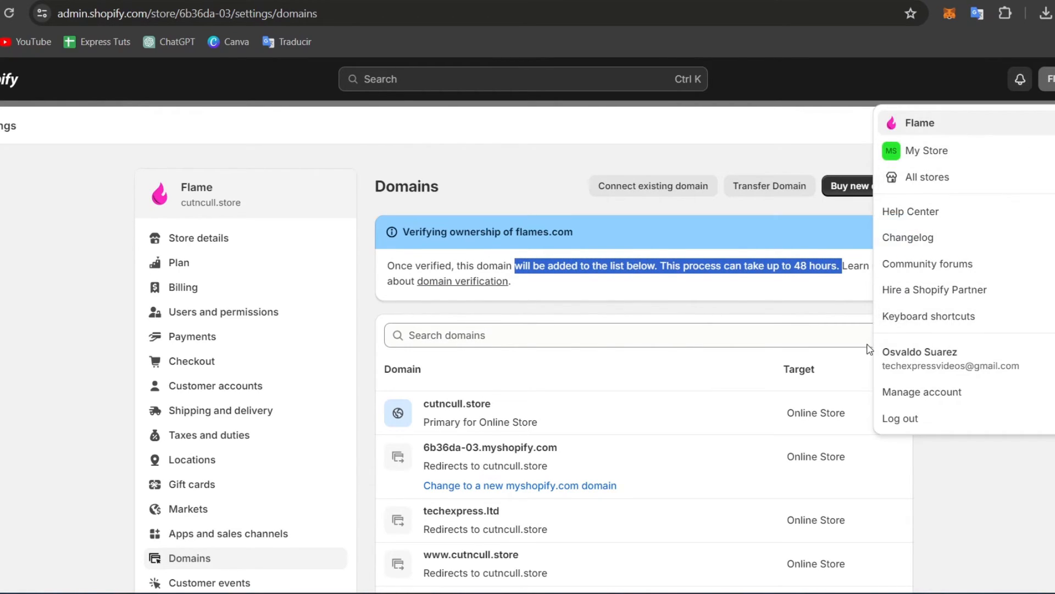
click(910, 211)
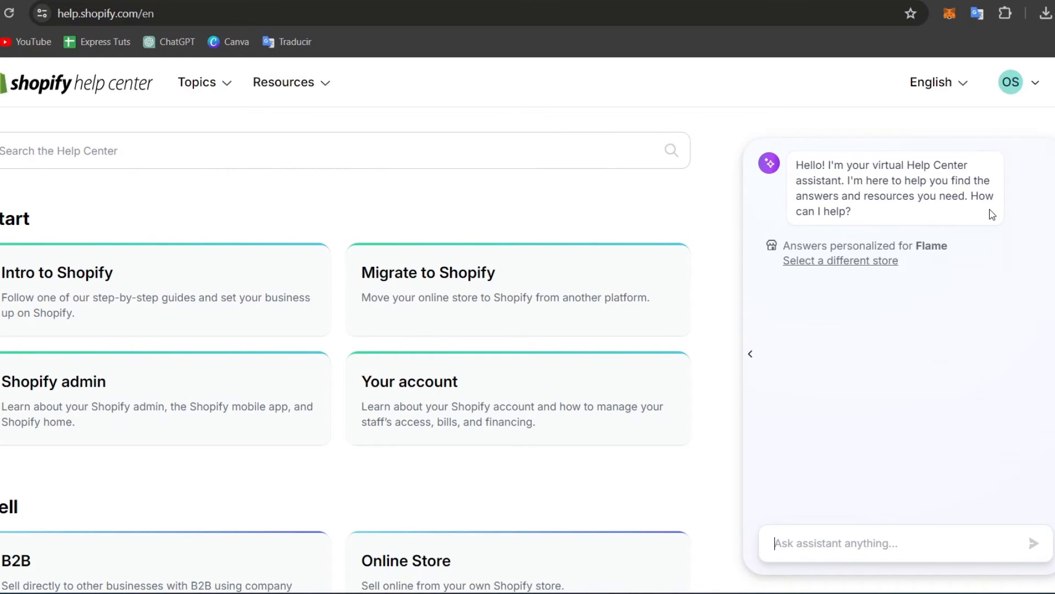
scroll(down, 3)
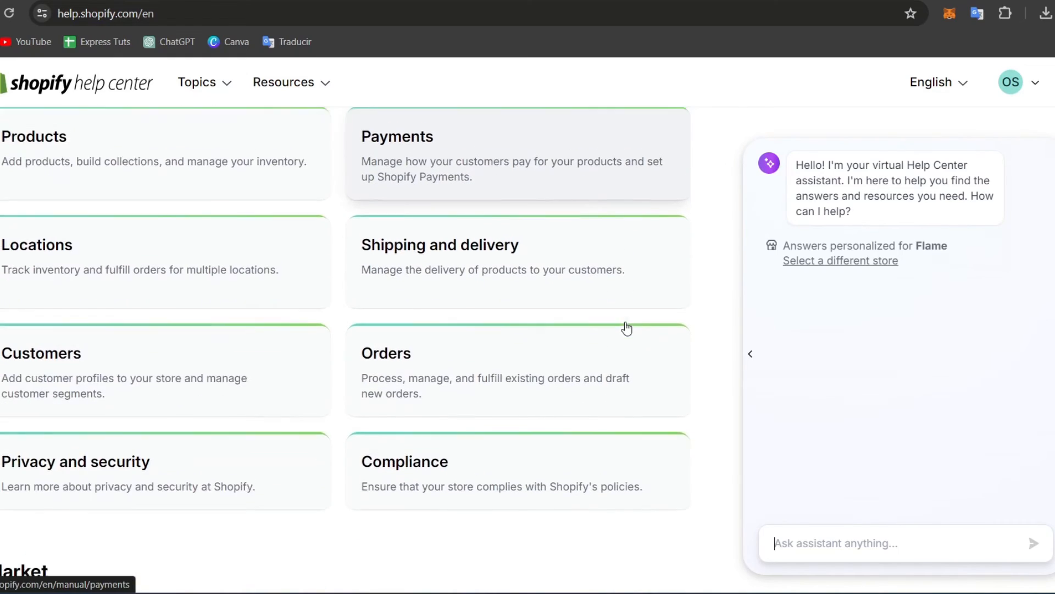
scroll(down, 3)
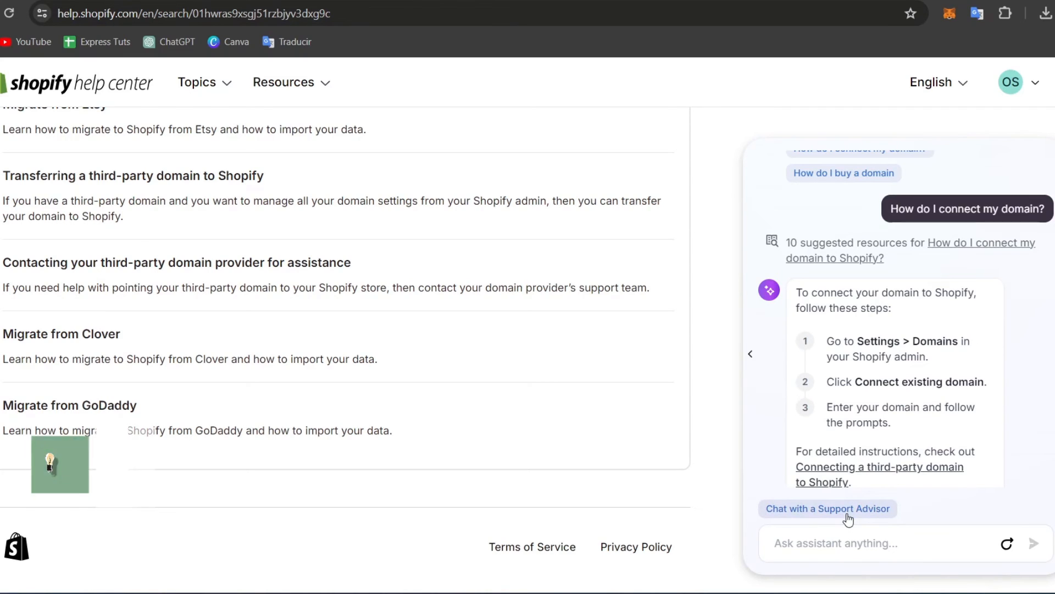
- Join the Chat with a Support Advisor queue, then leave it
click(826, 507)
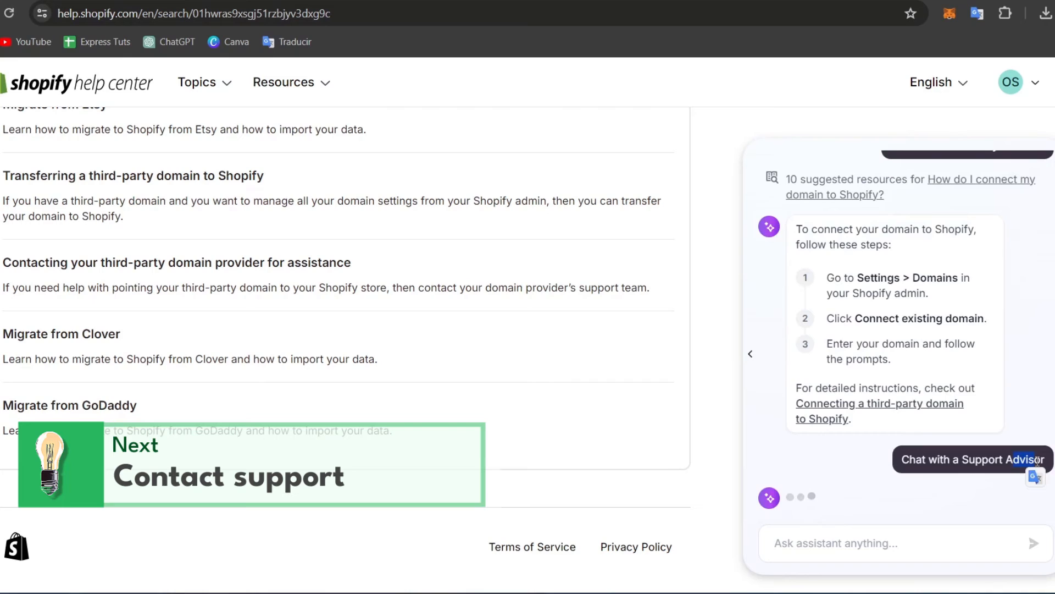
click(972, 459)
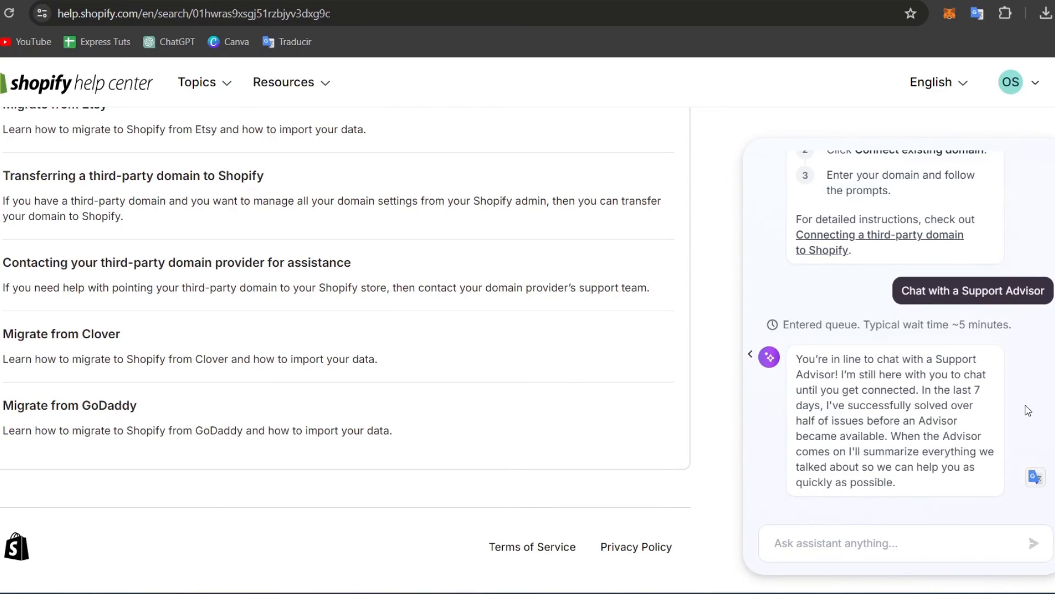
mouse_move(1017, 190)
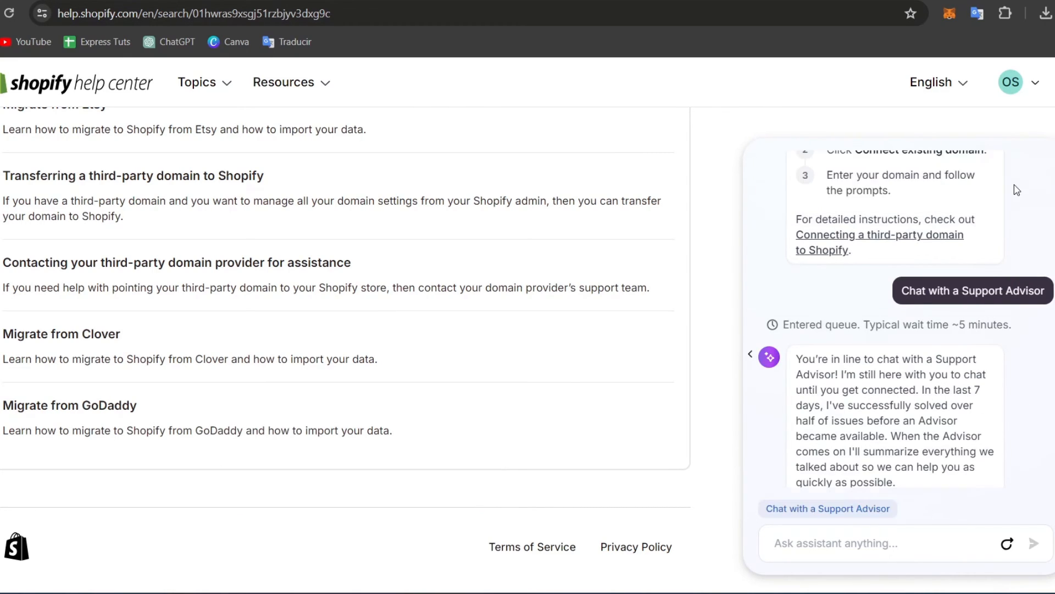
click(827, 508)
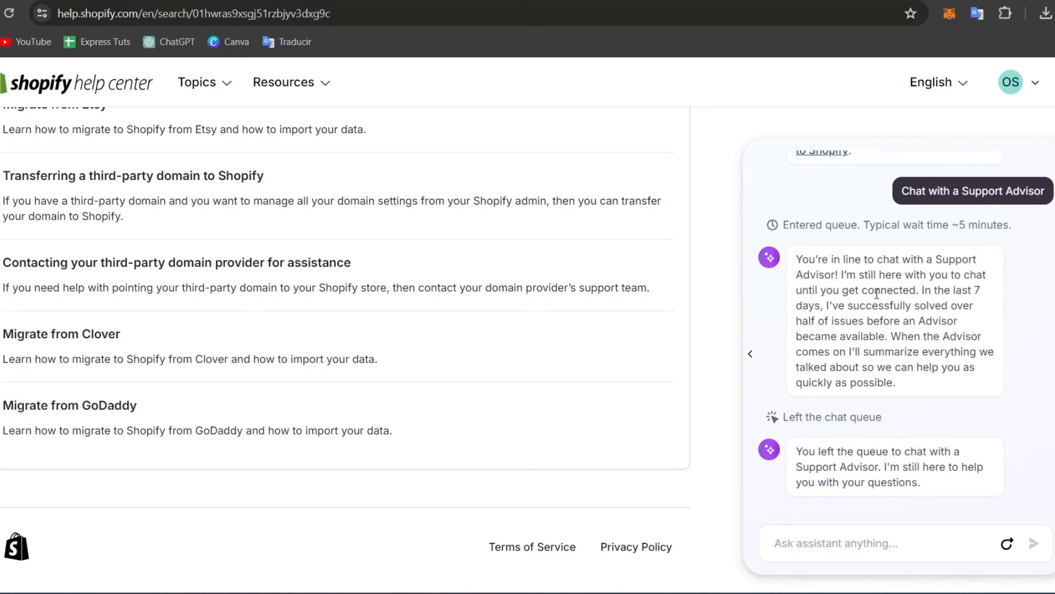
mouse_move(940, 323)
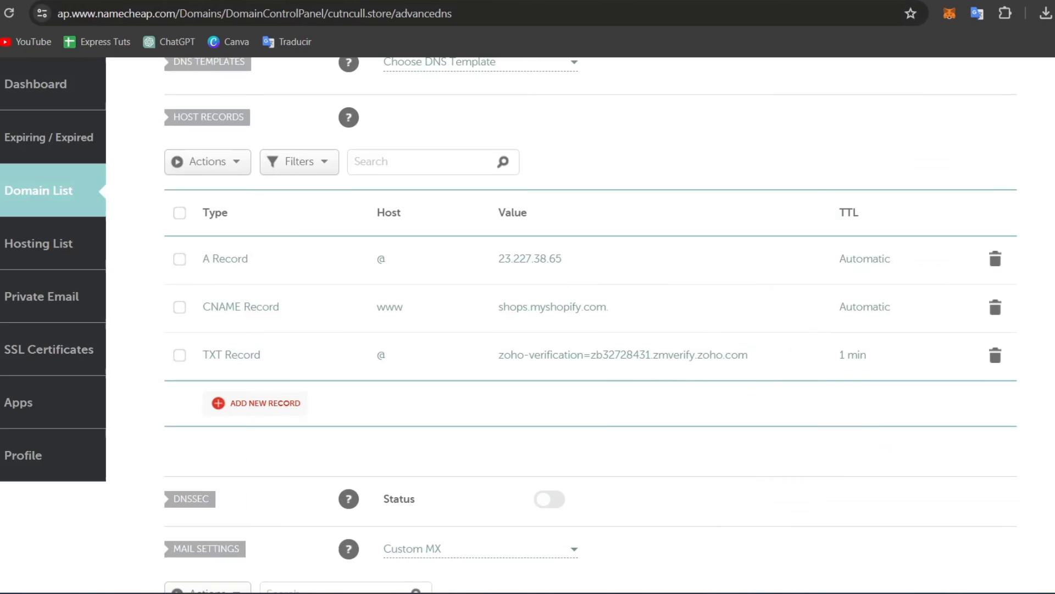
- Recheck the host records, then view the cart with the bulgare.shop registration at $1.16
scroll(up, 3)
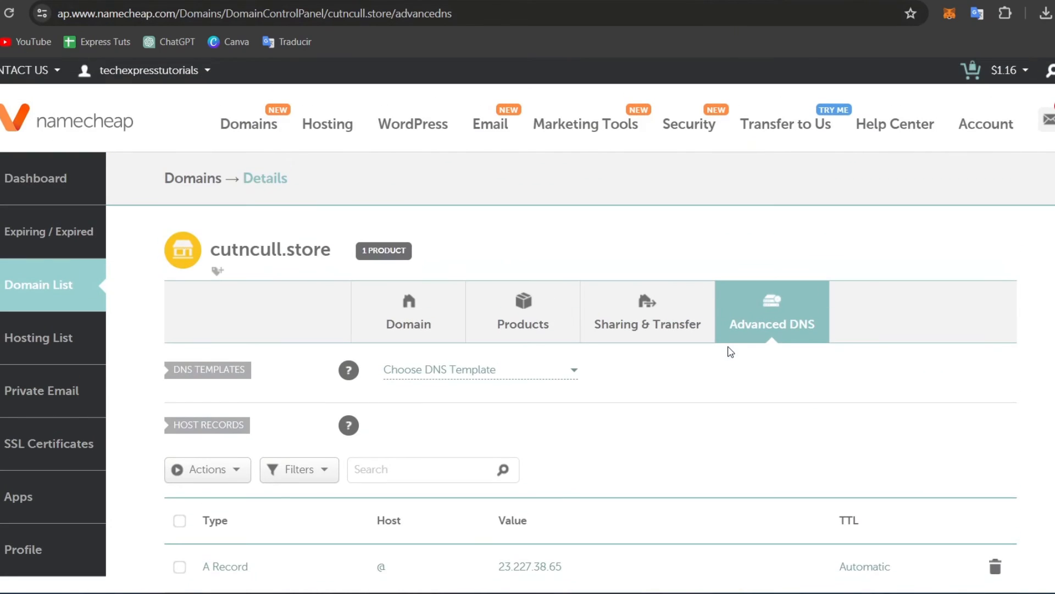
mouse_move(72, 133)
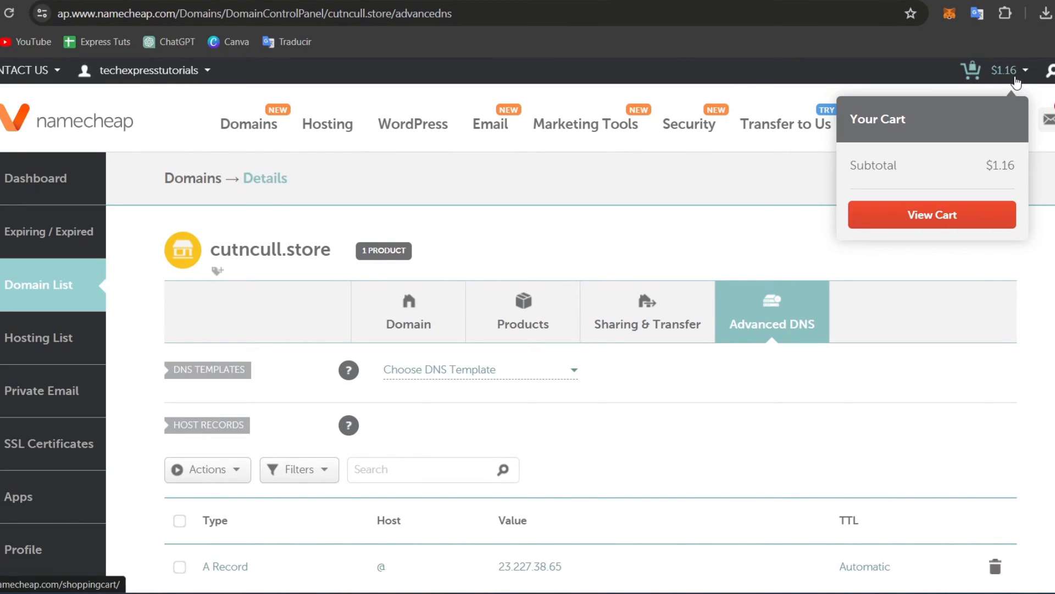
click(931, 214)
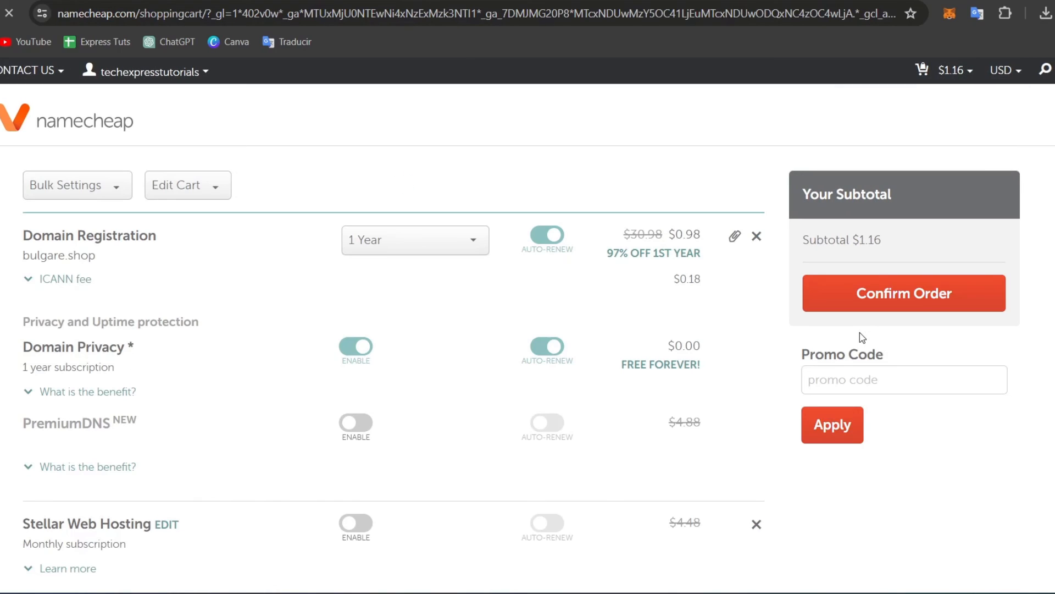
scroll(down, 3)
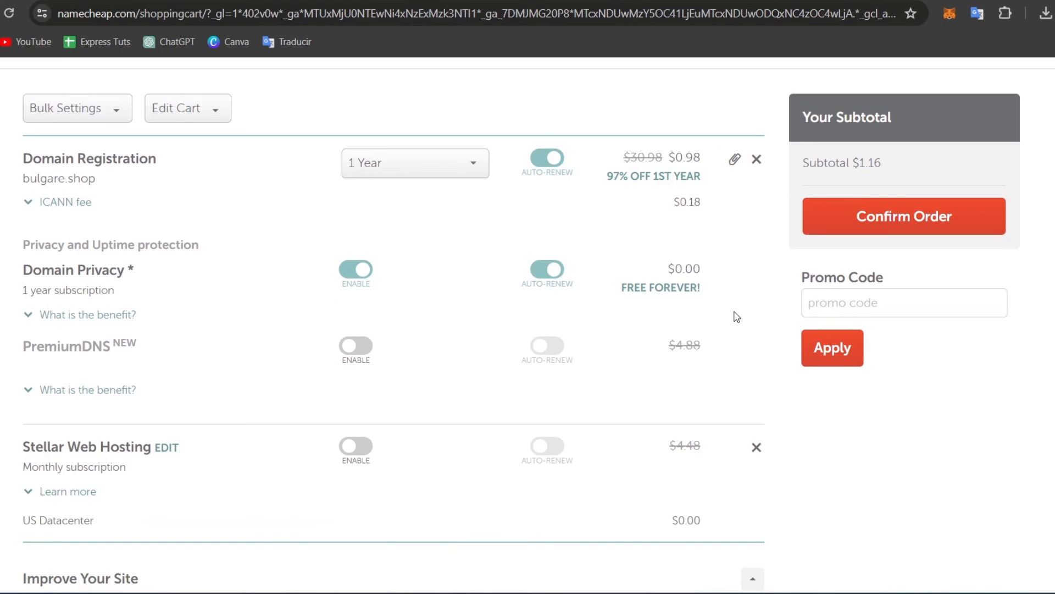
mouse_move(723, 340)
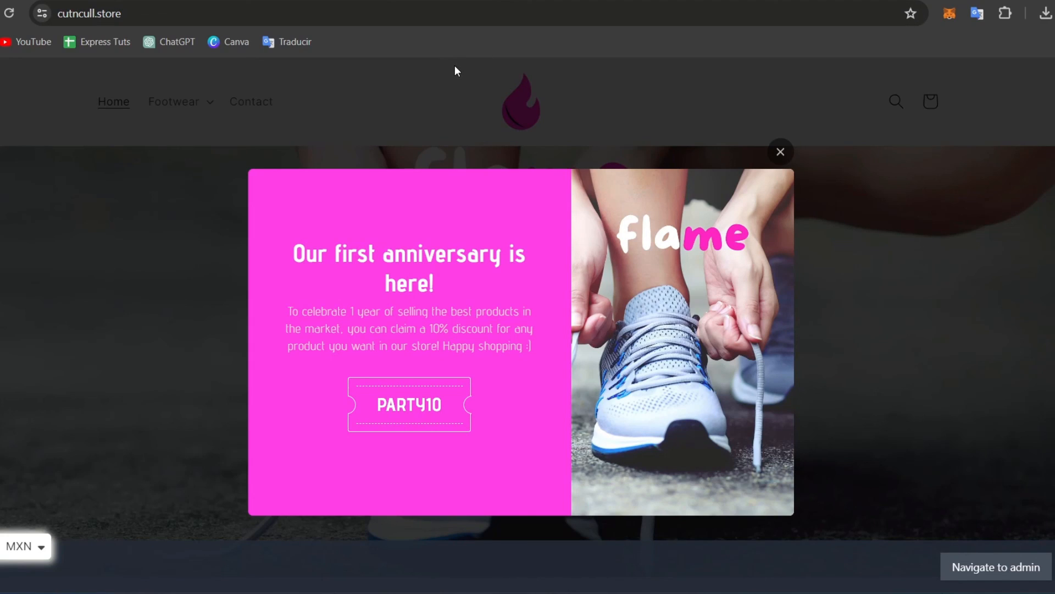
mouse_move(581, 235)
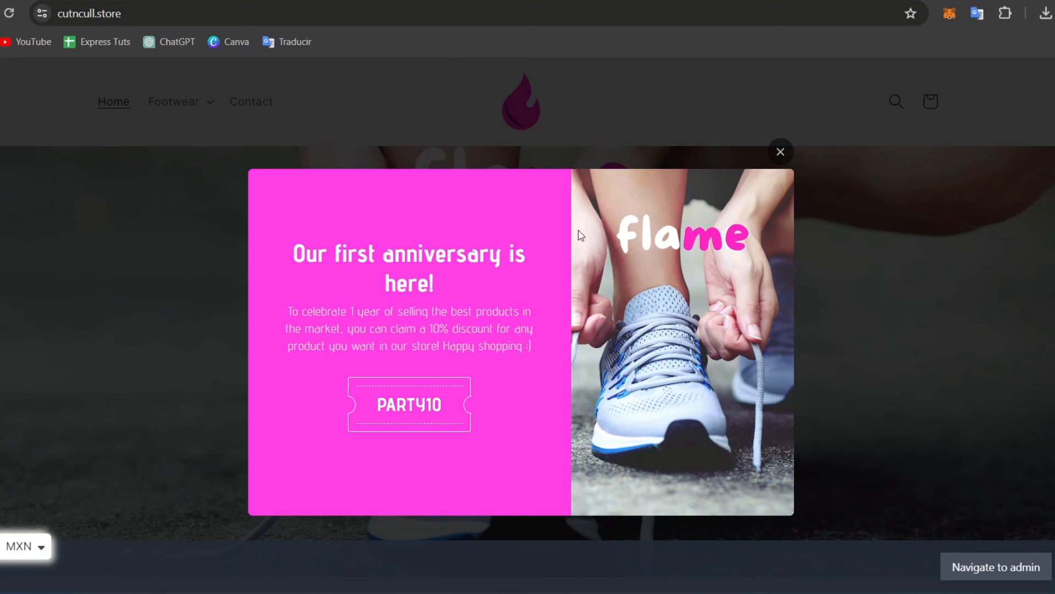
- Dismiss the anniversary popup and return to the live cutncull.store Flame homepage
click(780, 152)
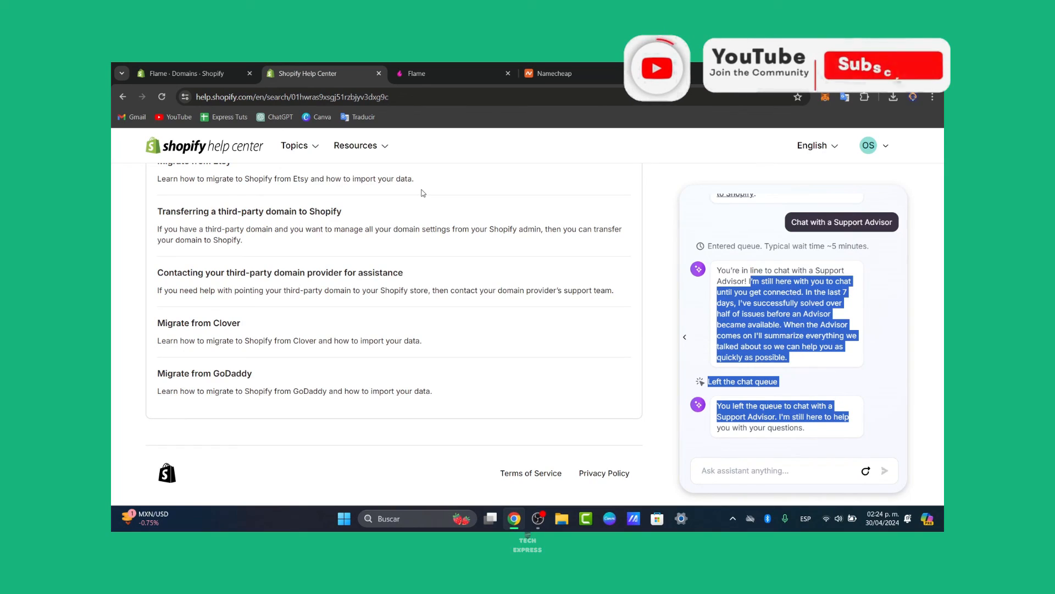
click(417, 74)
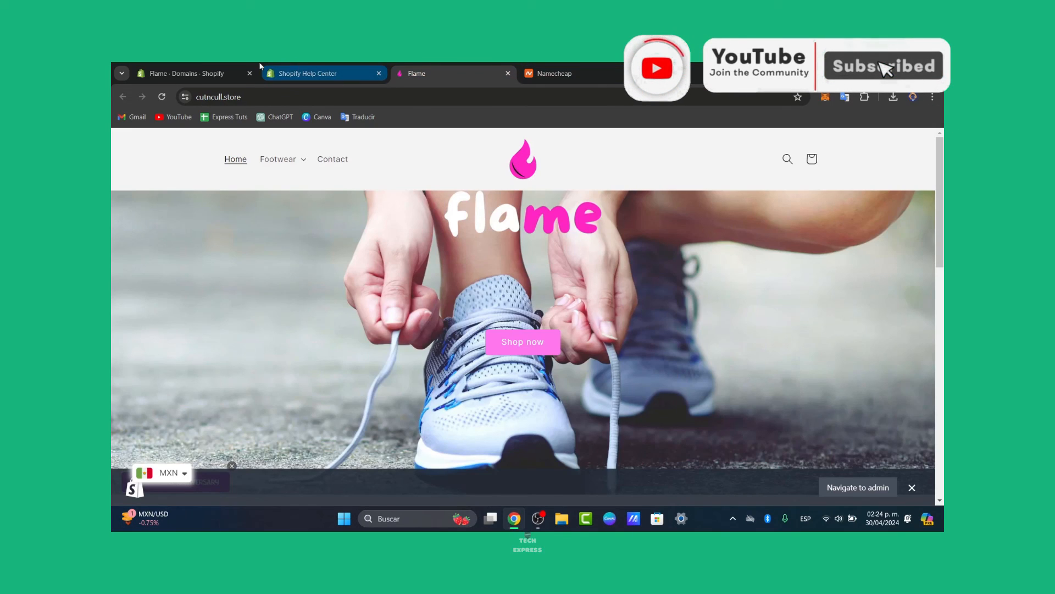
mouse_move(188, 73)
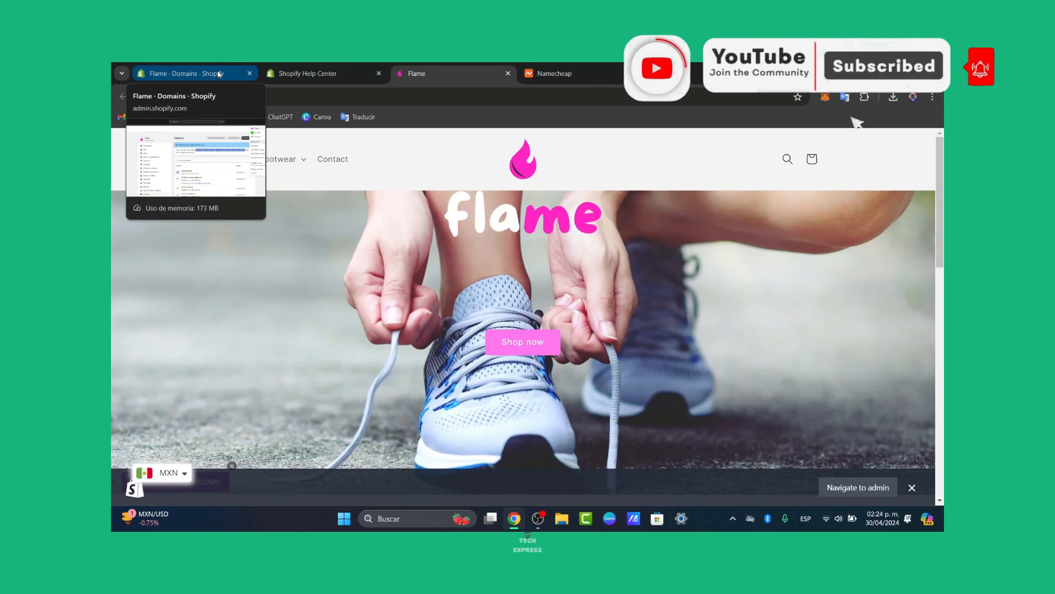